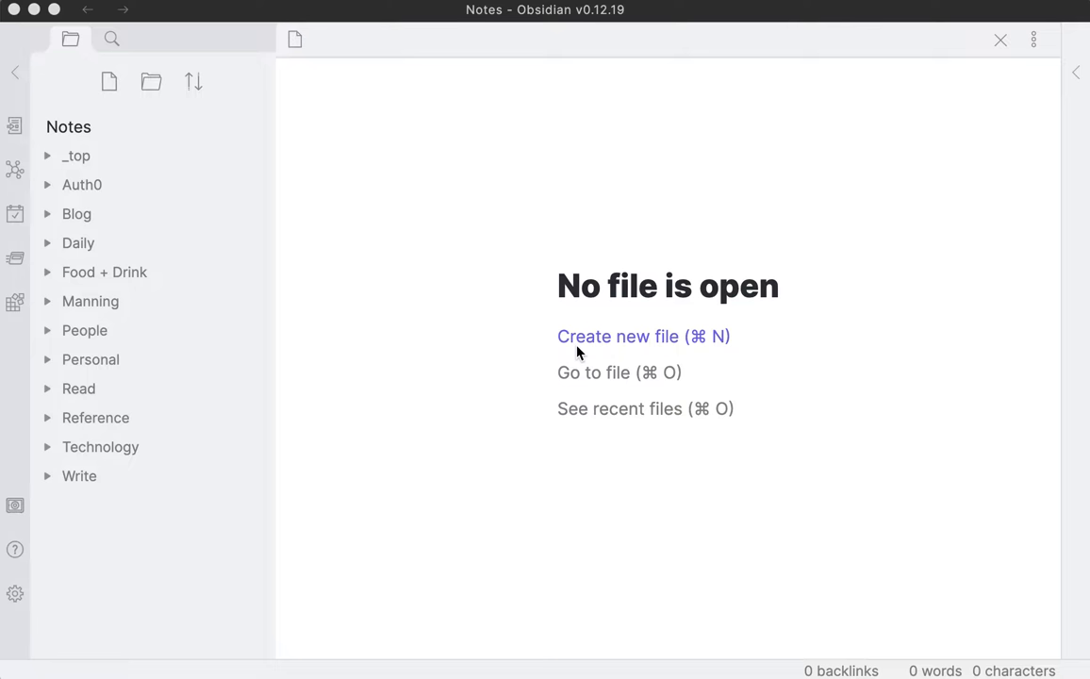
mouse_move(185, 262)
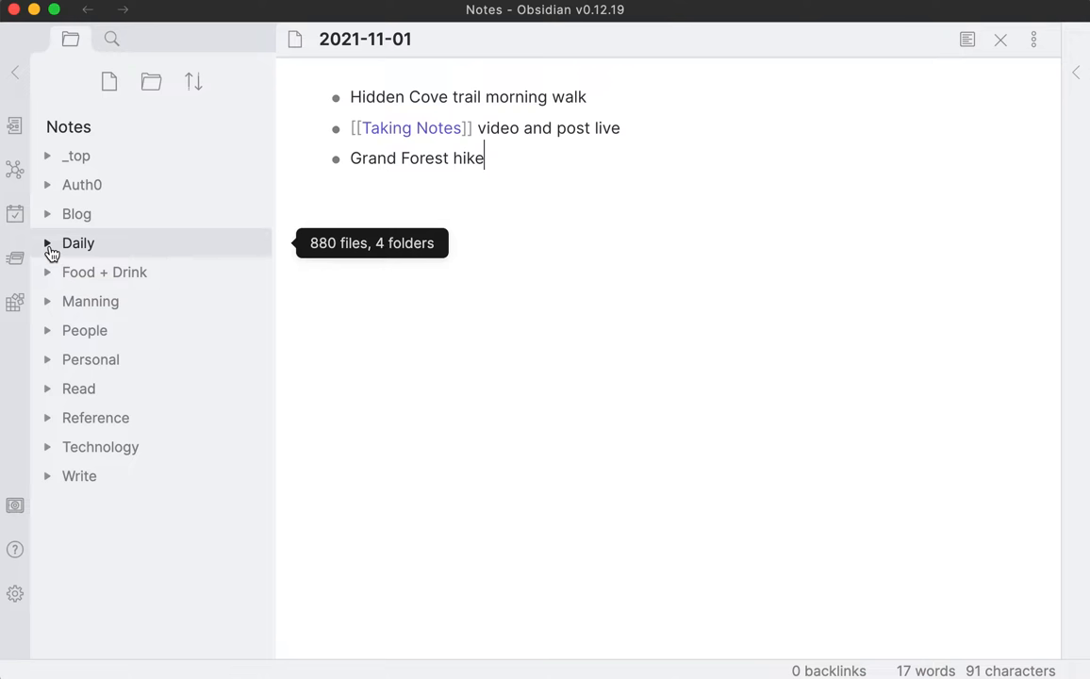
Step: Expand the Daily folder and preview the [[Taking Notes]] link in the 2021-11-01 note
left_click(47, 242)
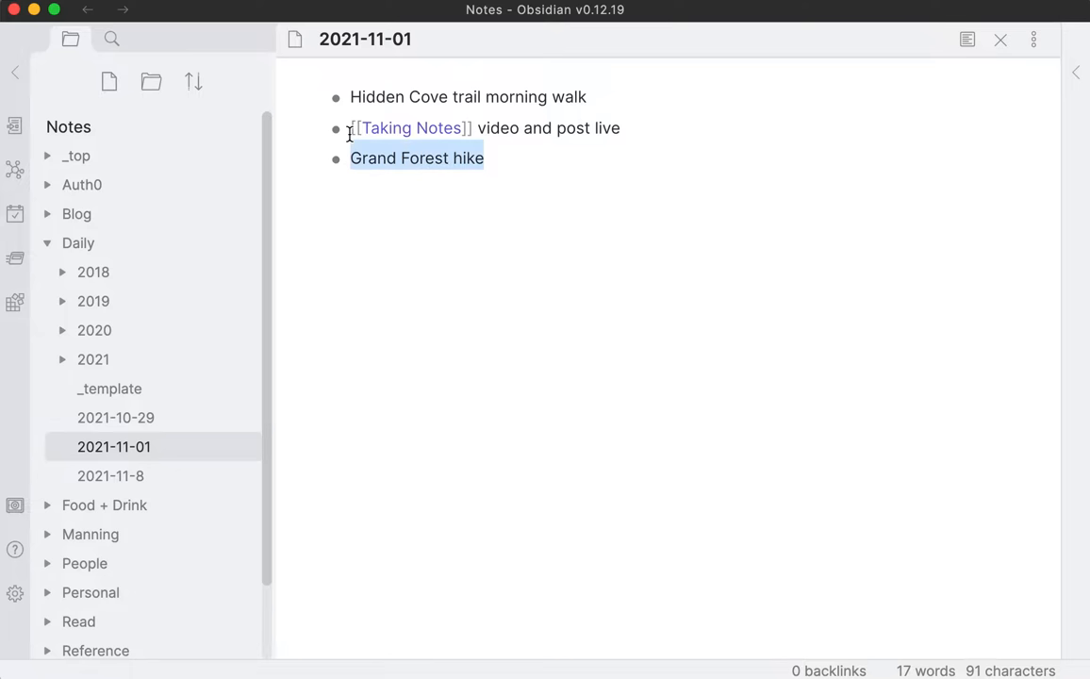
left_click(497, 96)
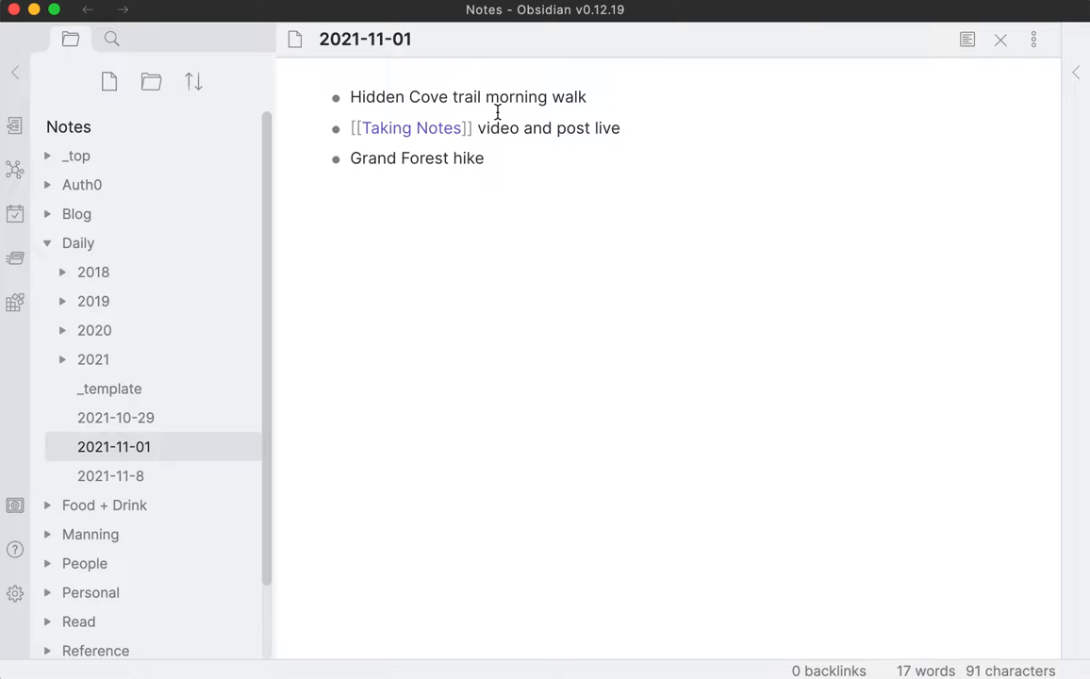
mouse_move(606, 307)
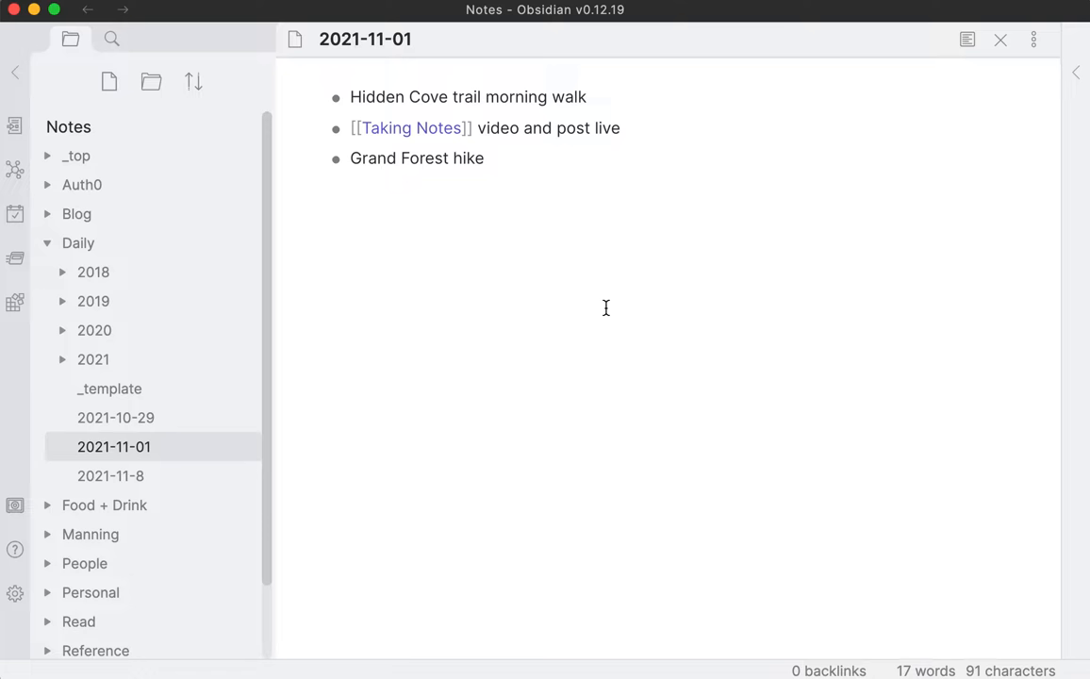
mouse_move(110, 475)
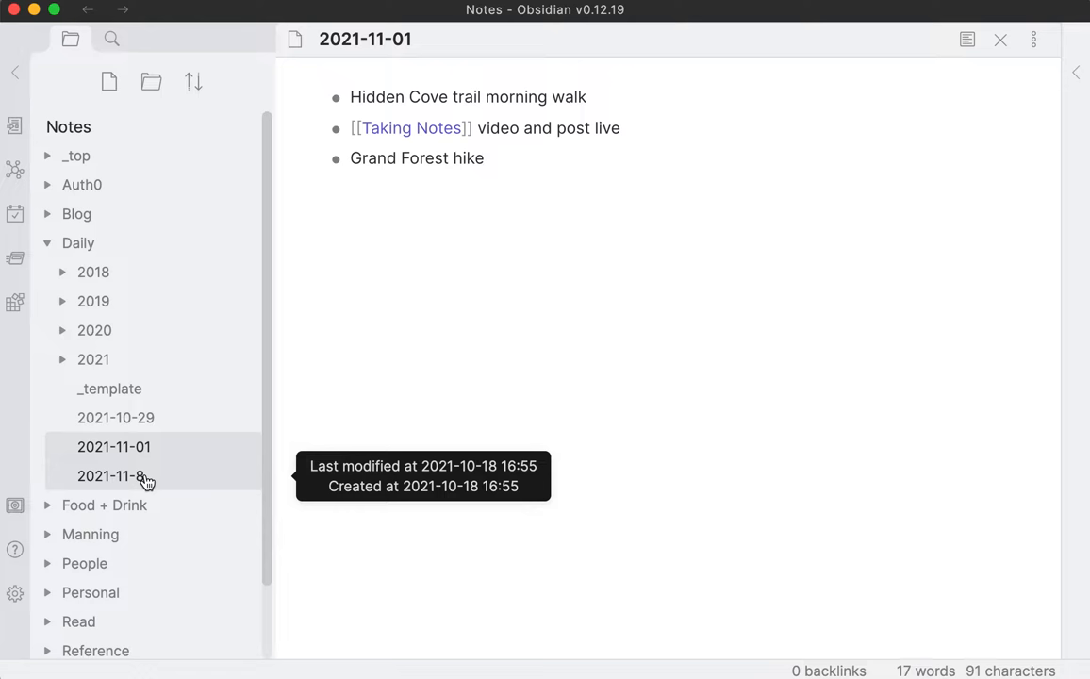
left_click(485, 157)
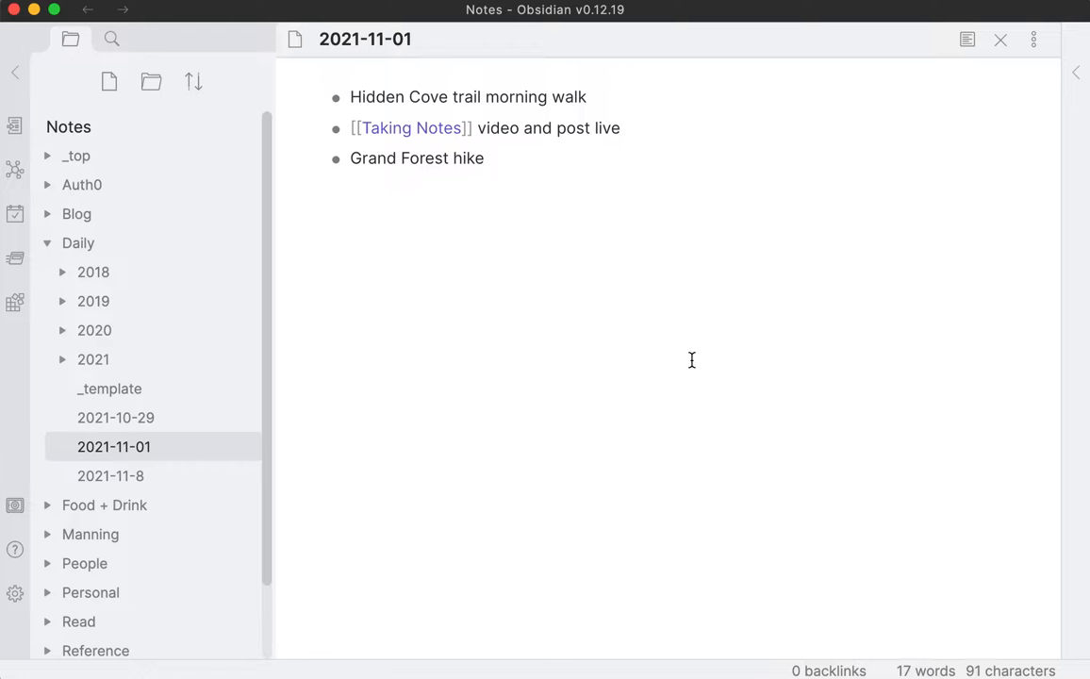
left_click(484, 157)
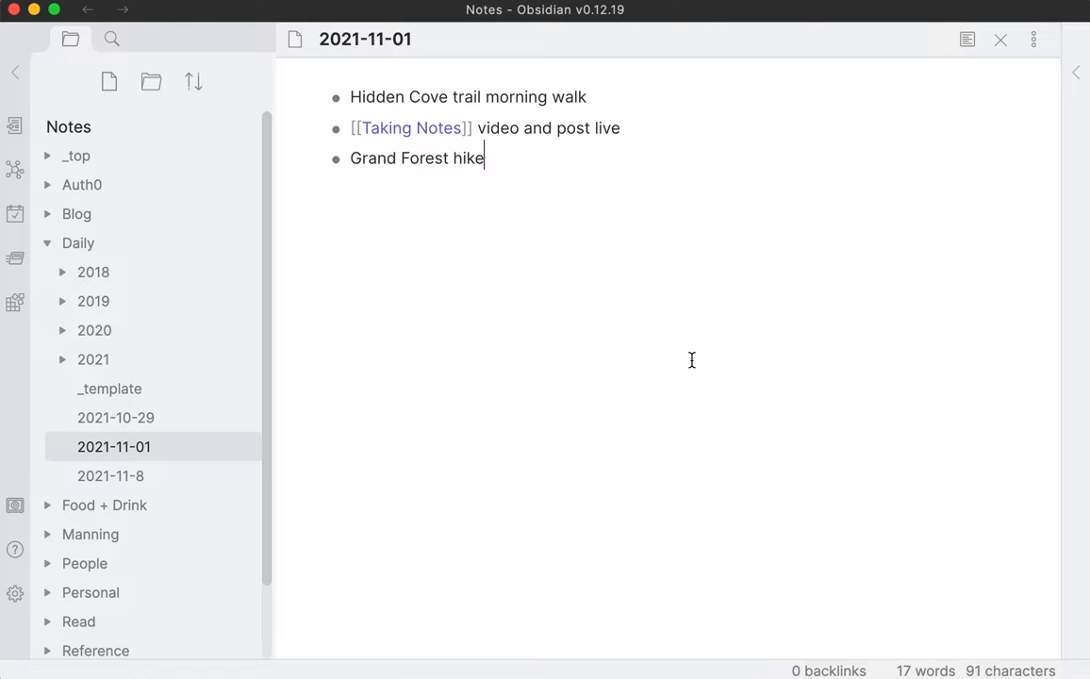
mouse_move(640, 188)
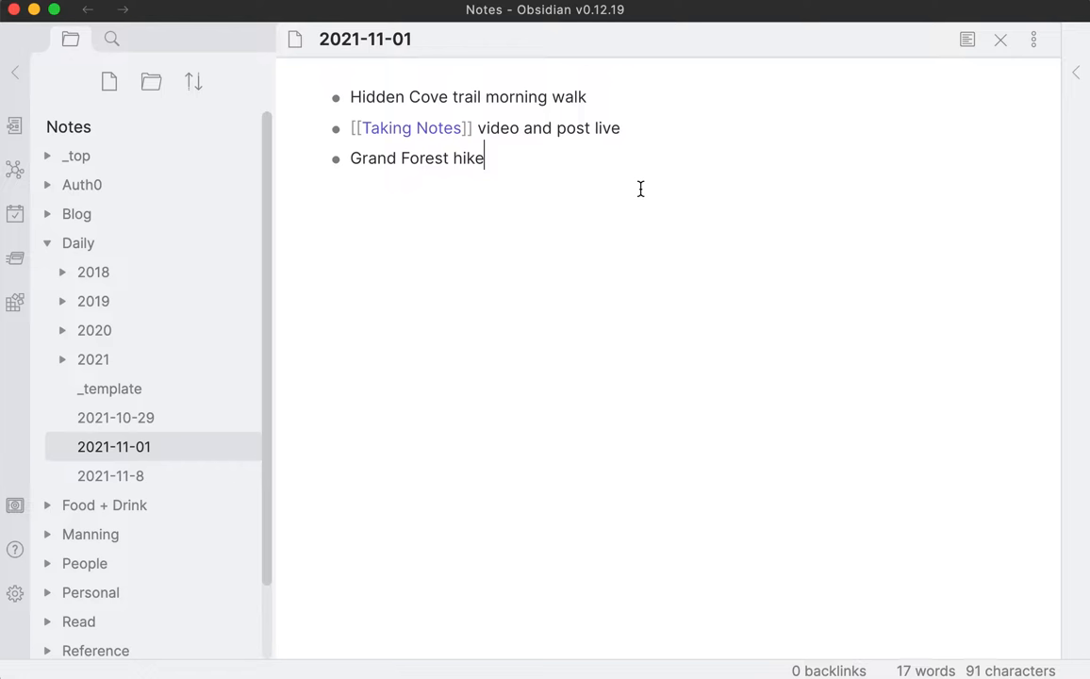
mouse_move(540, 104)
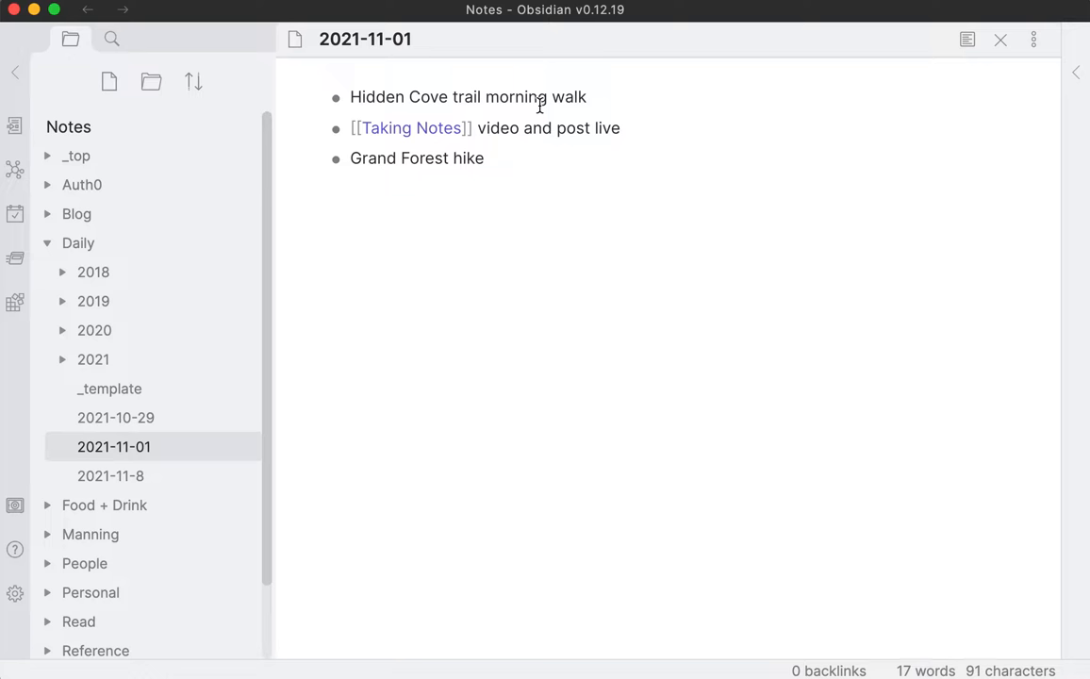
mouse_move(412, 127)
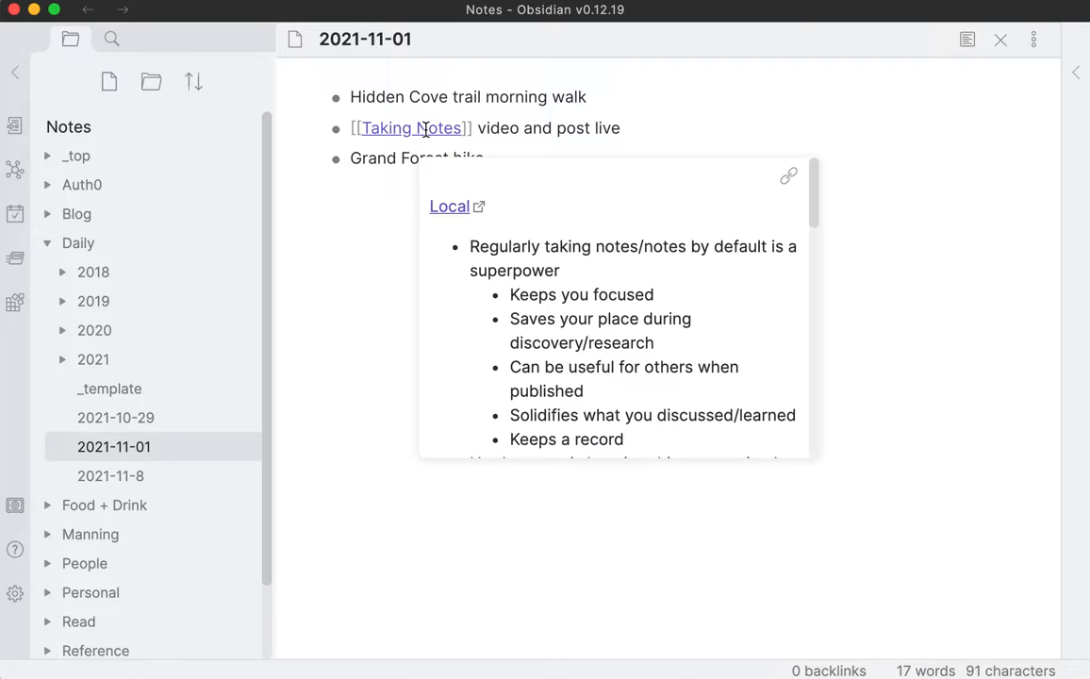
Step: Open Taking Notes pinned, open 2021-11-01 beside it, then close the daily note
left_click(412, 128)
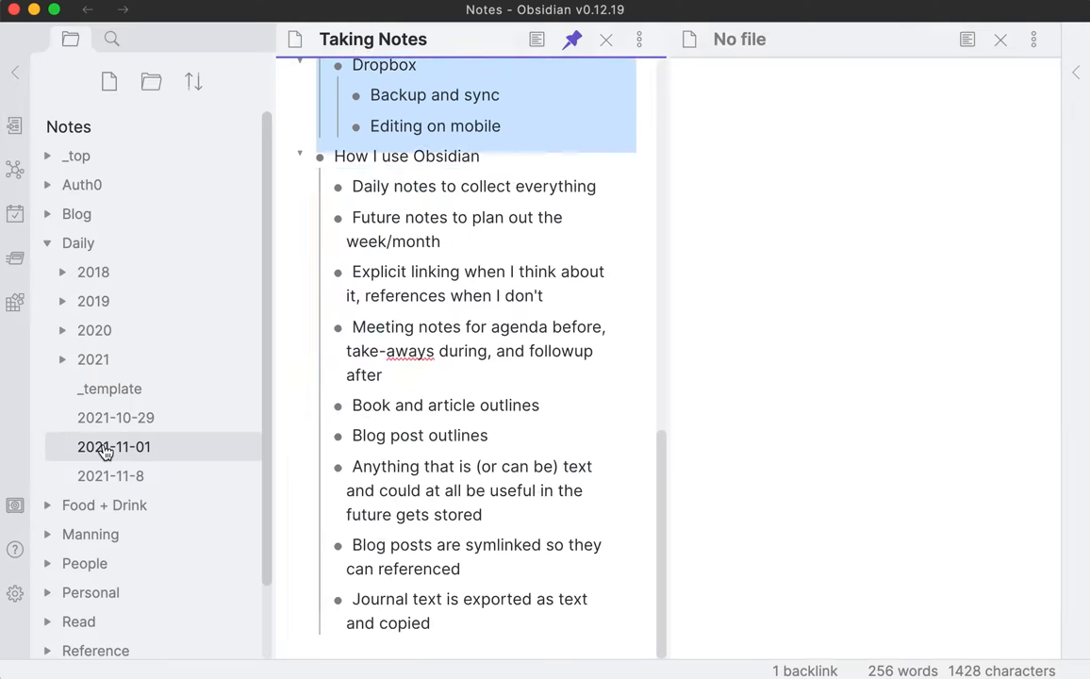
left_click(114, 446)
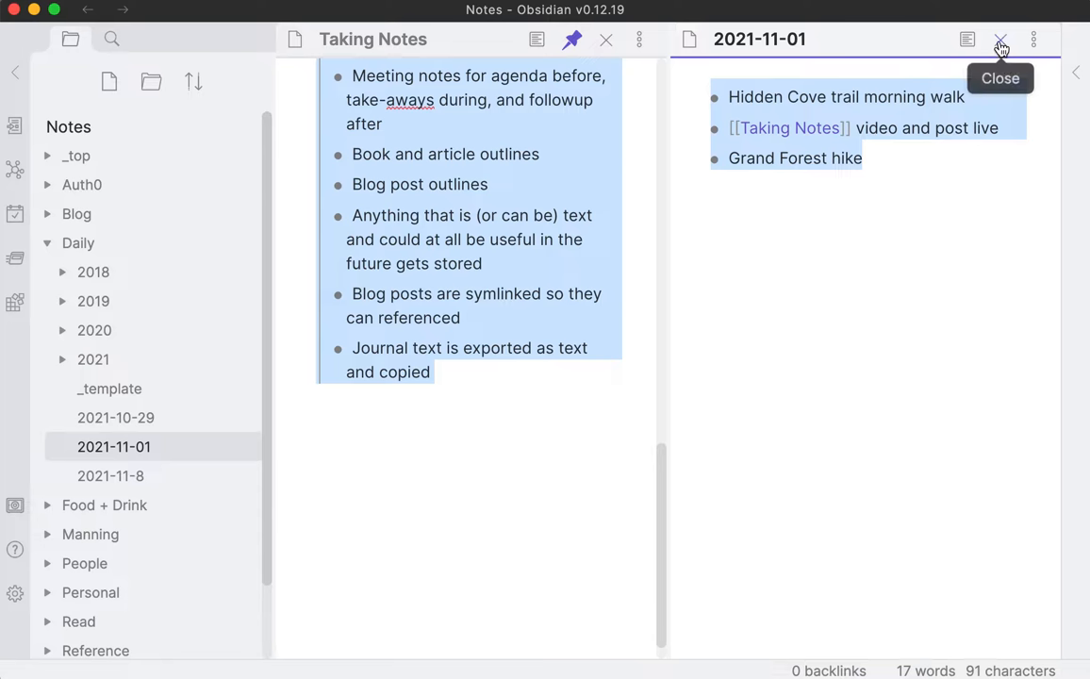
left_click(1000, 39)
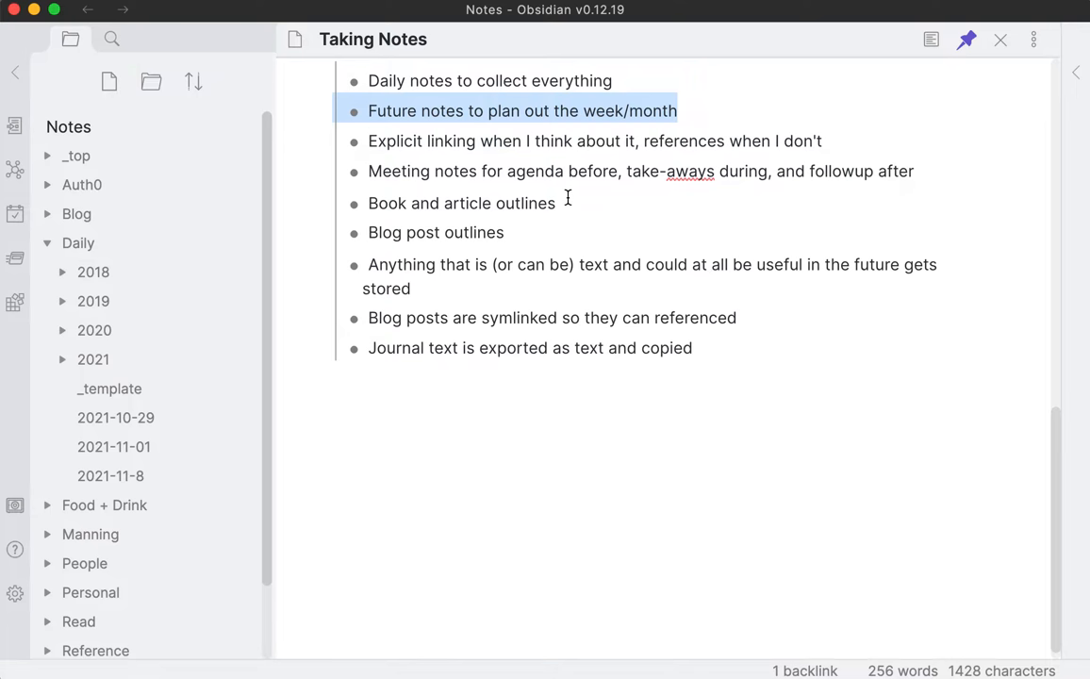
Step: Follow the [[Eleventy]] link in the outline and create the empty Eleventy note
scroll("down", 3)
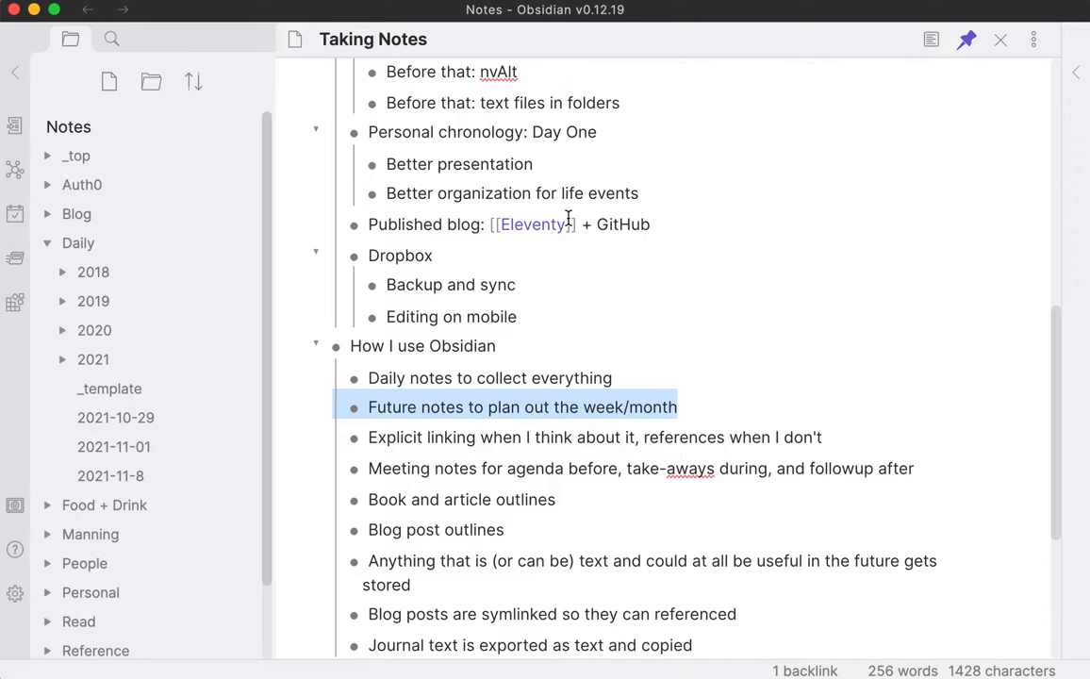
left_click(534, 224)
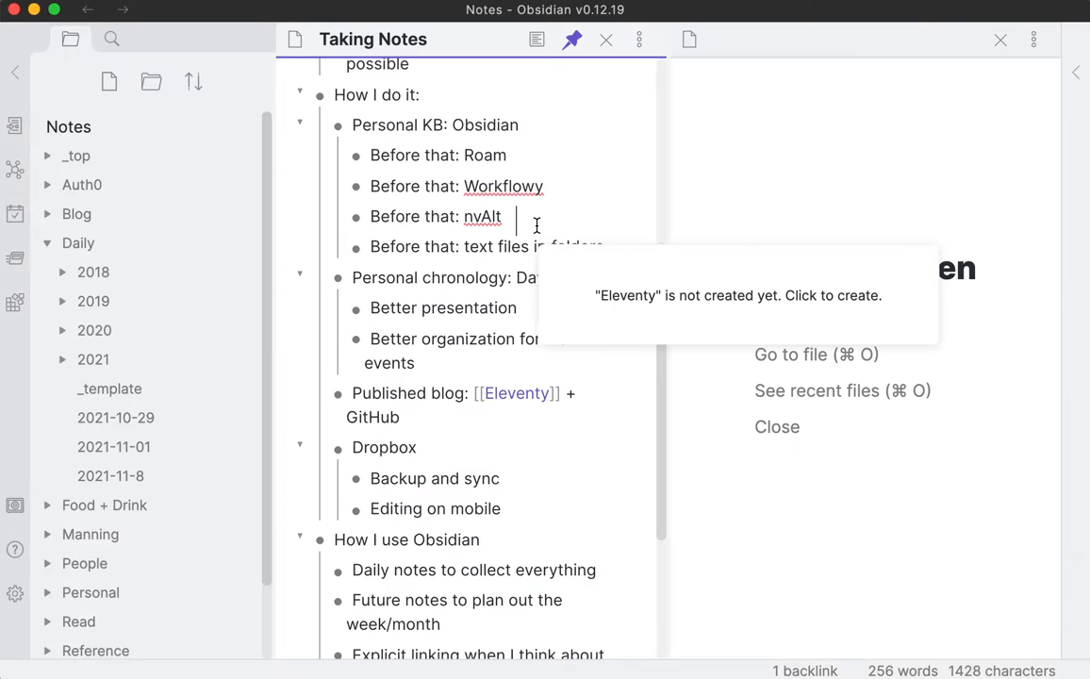
left_click(737, 295)
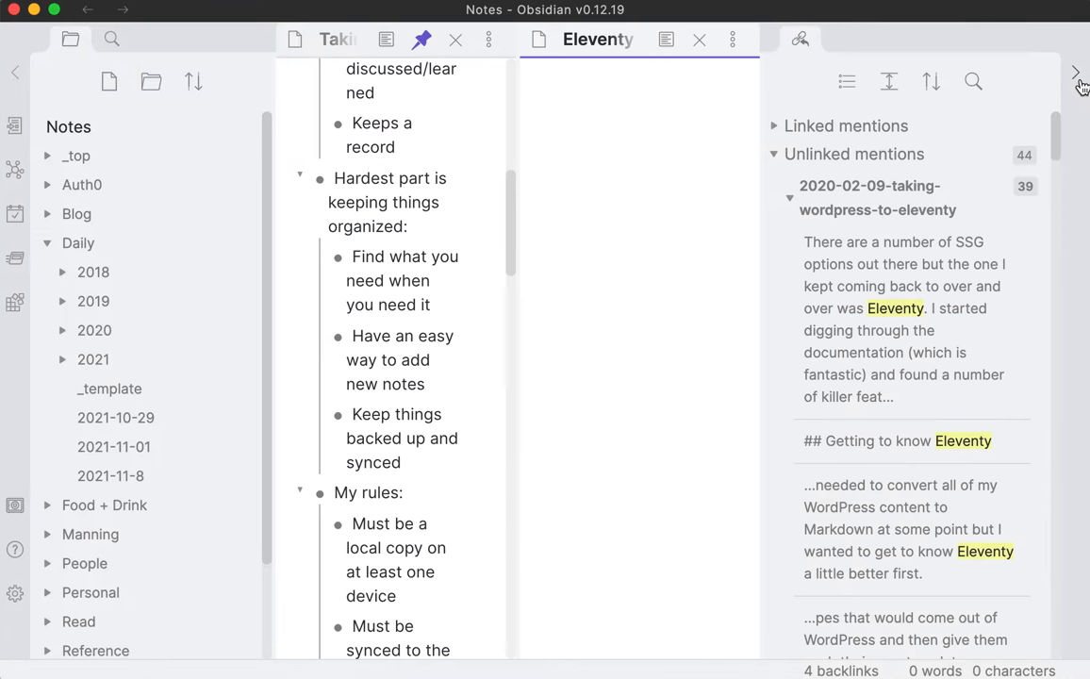
mouse_move(846, 125)
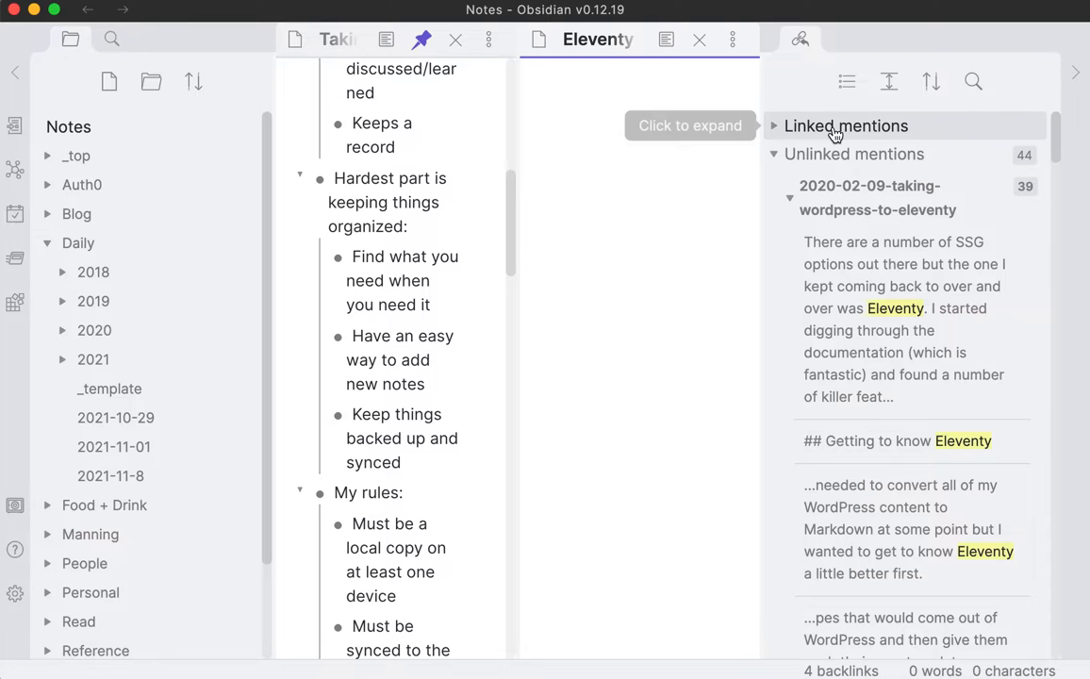
Step: Expand Eleventy's linked mentions, scroll through its unlinked mentions, then close that pane
left_click(846, 126)
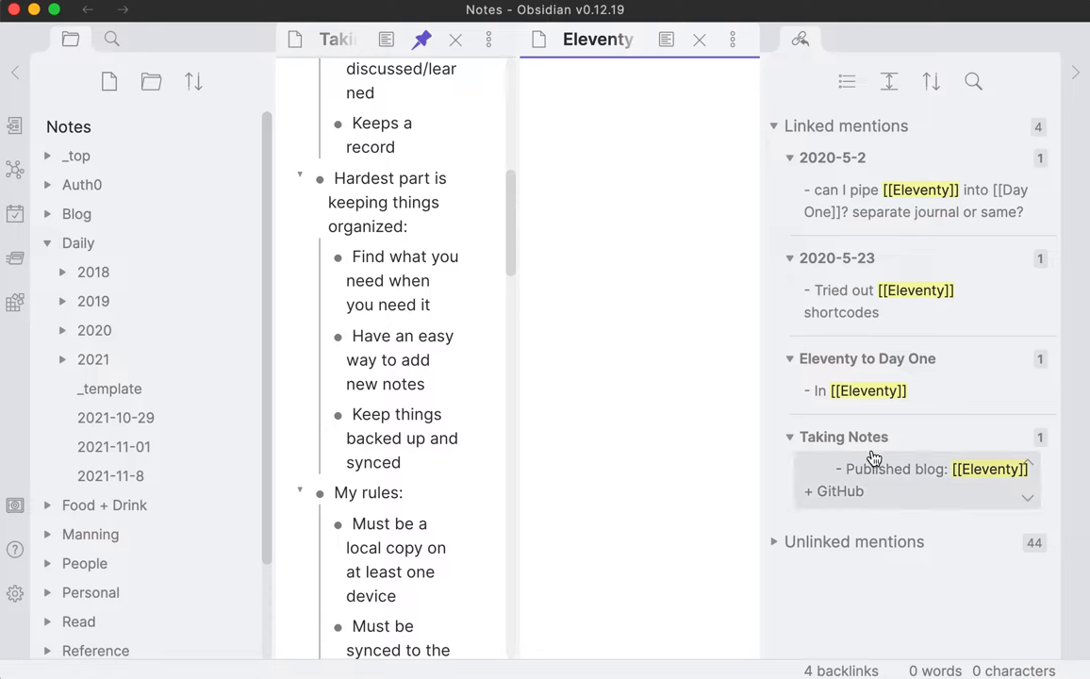
scroll("down", 3)
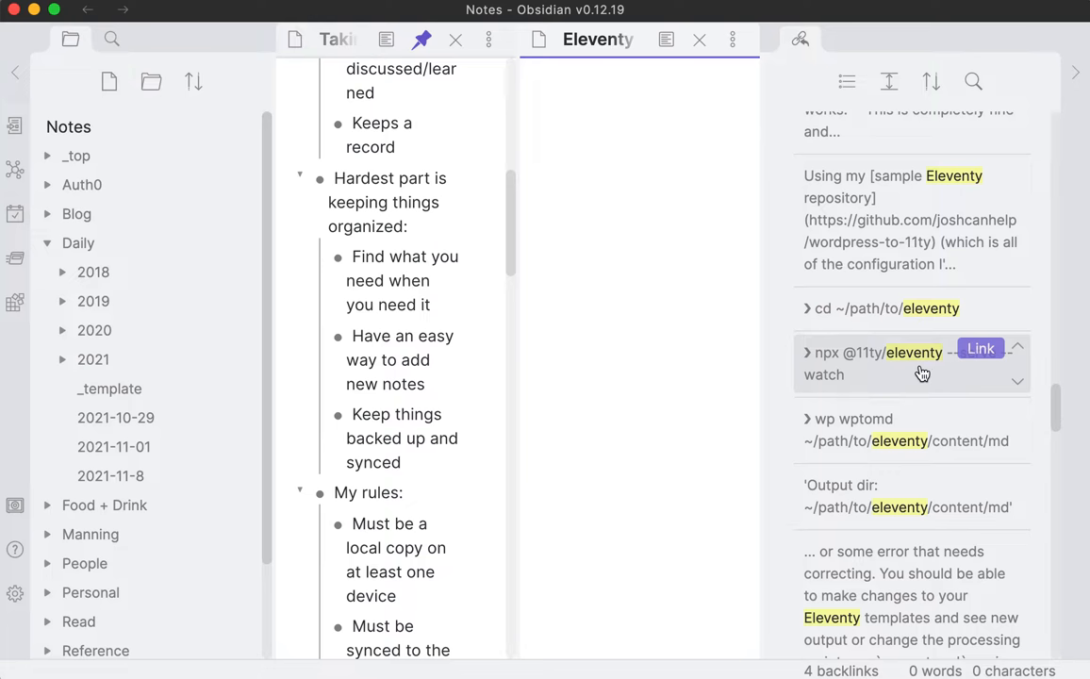
mouse_move(956, 387)
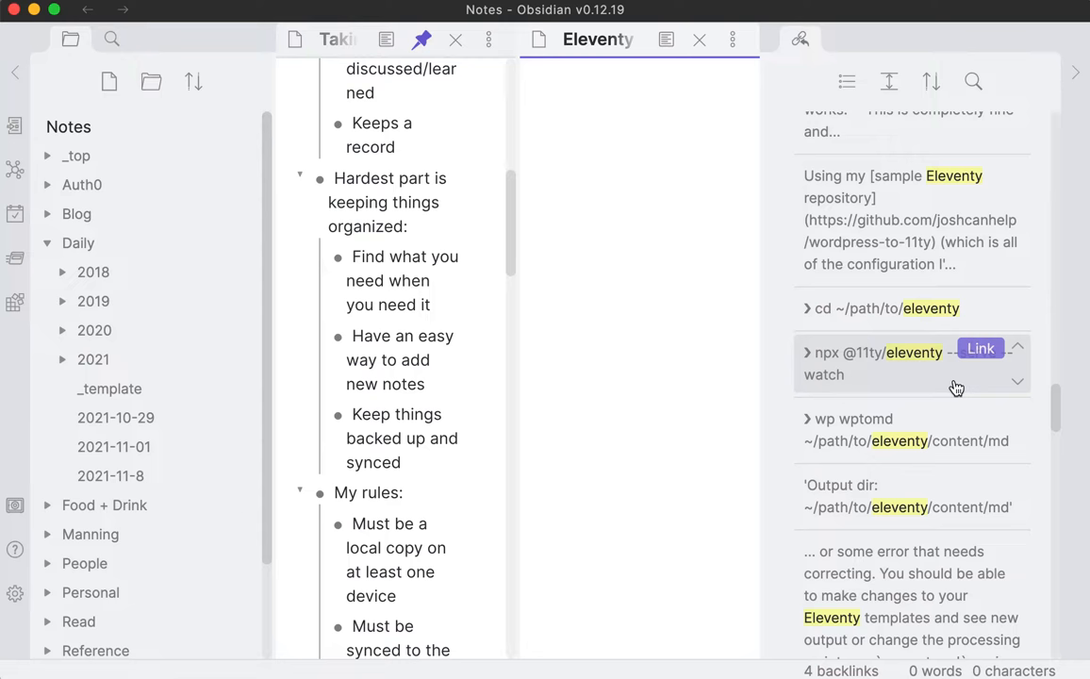
scroll("down", 3)
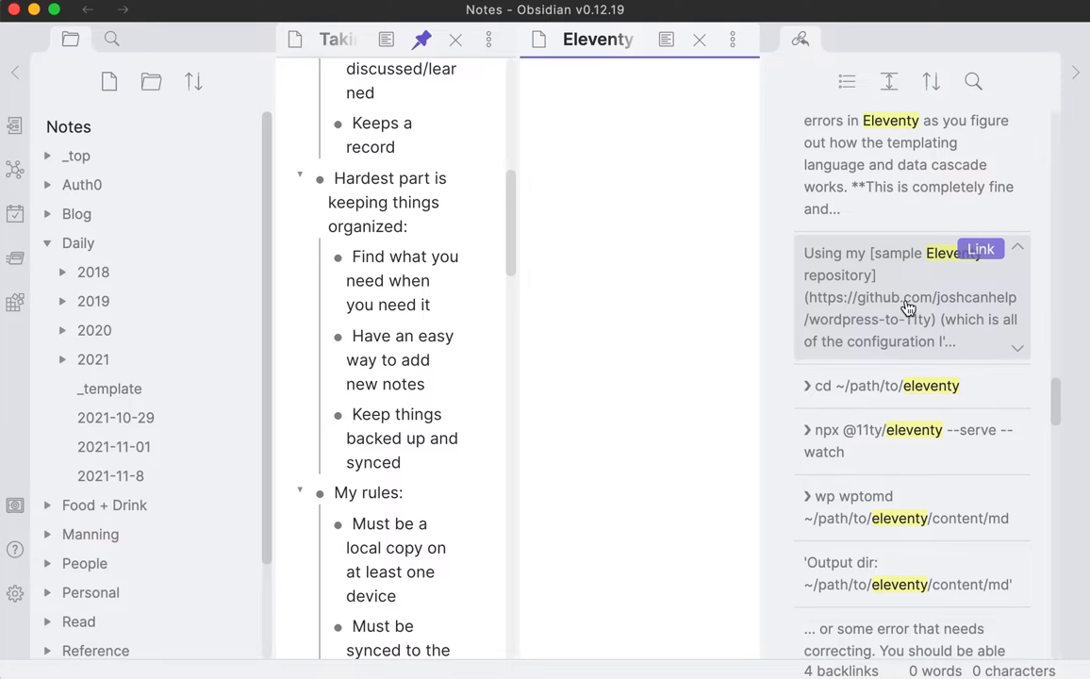
scroll("down", 3)
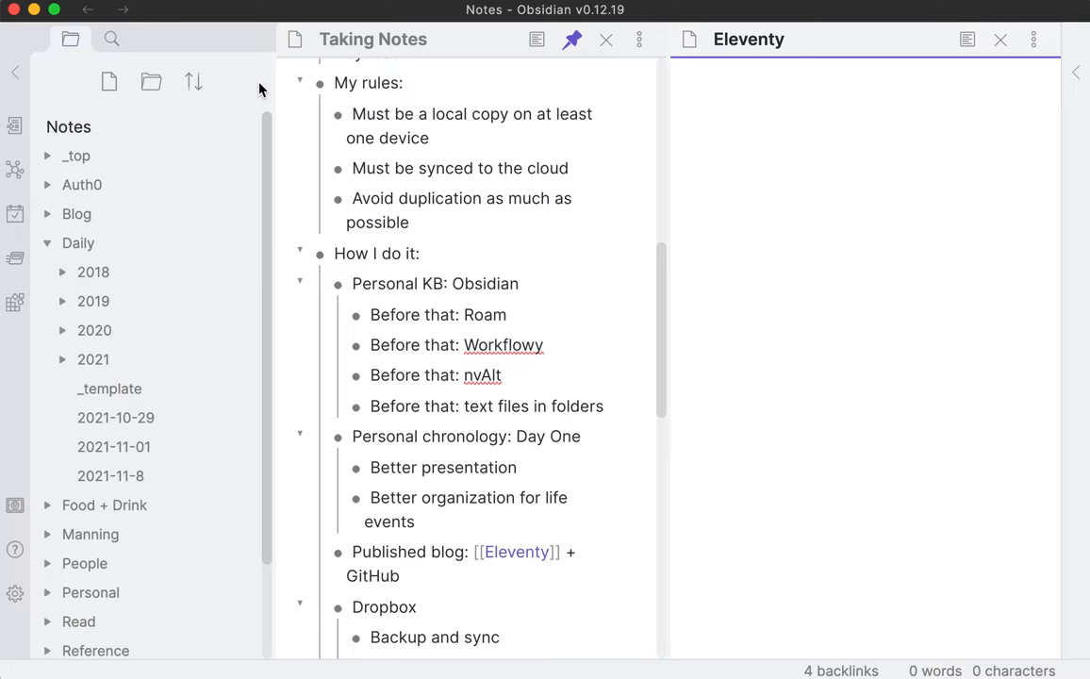
left_click(1001, 40)
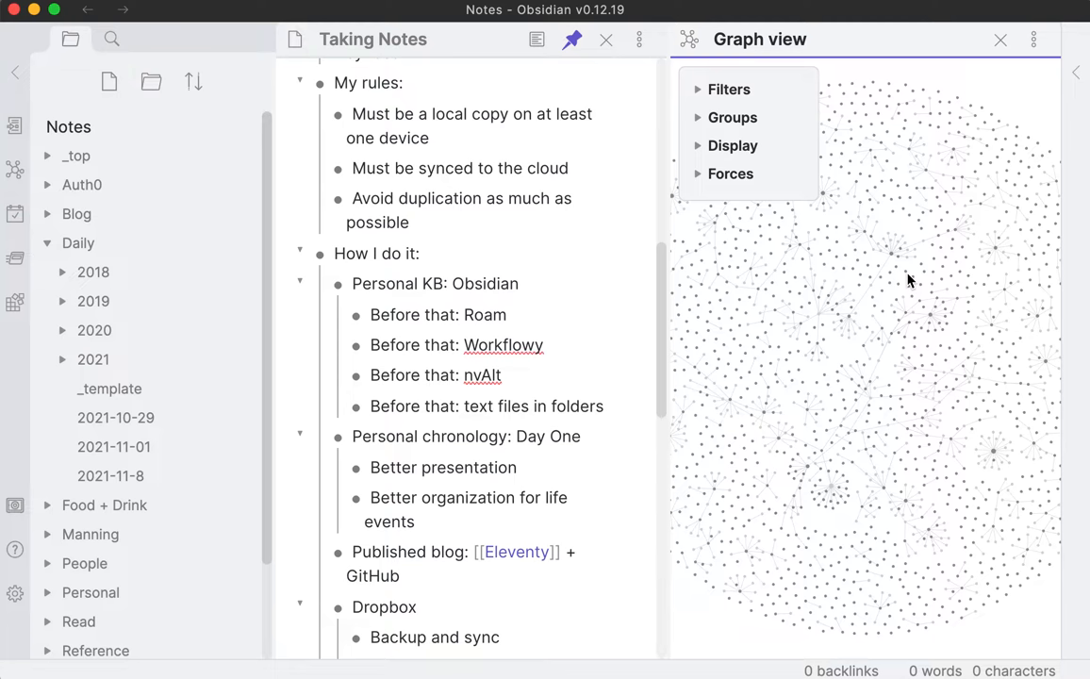
mouse_move(1001, 40)
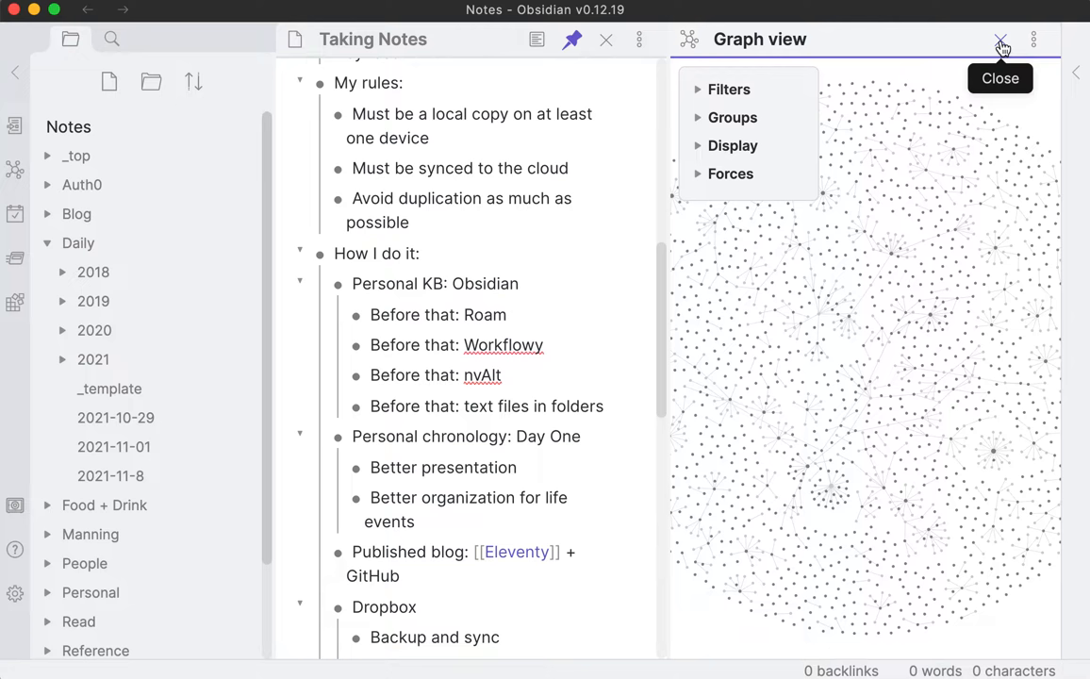
Step: Close the Graph view tab, leaving Taking Notes alone
left_click(1000, 44)
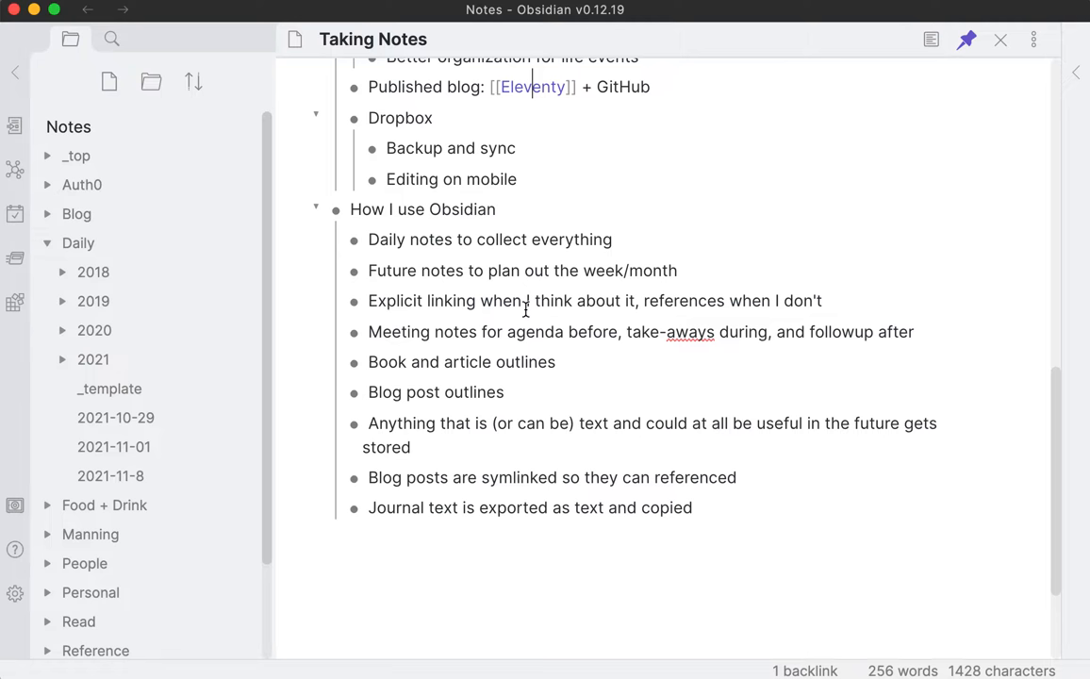
mouse_move(113, 447)
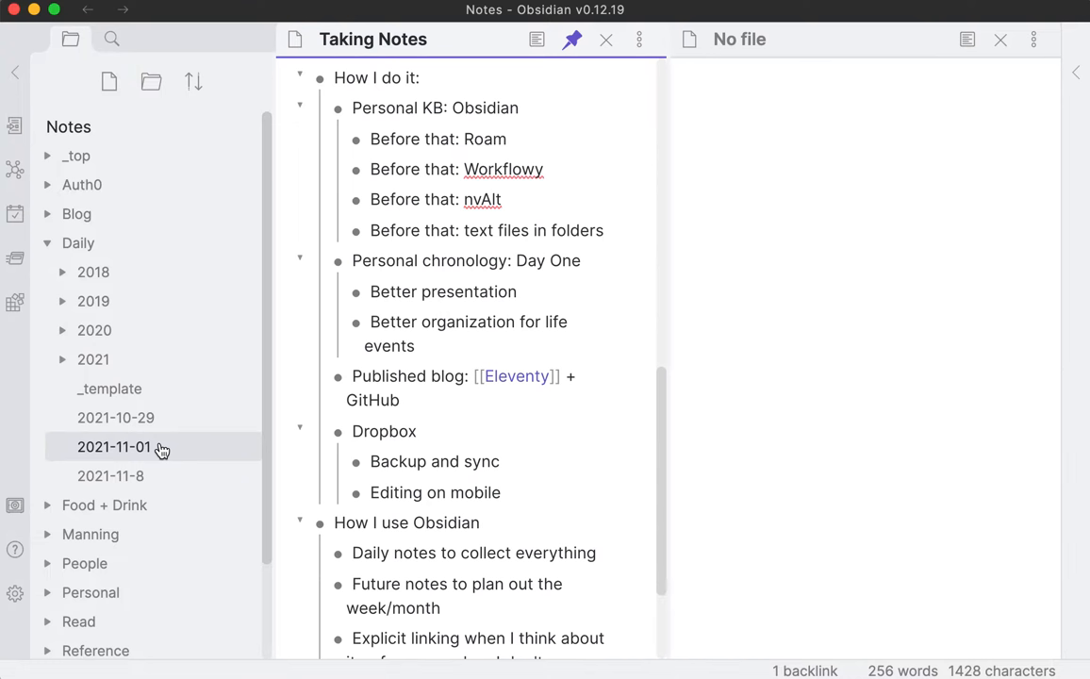
Step: Open 2021-11-01 and list PR review process, Comments, Nit picking, Review speed under Agenda
left_click(113, 446)
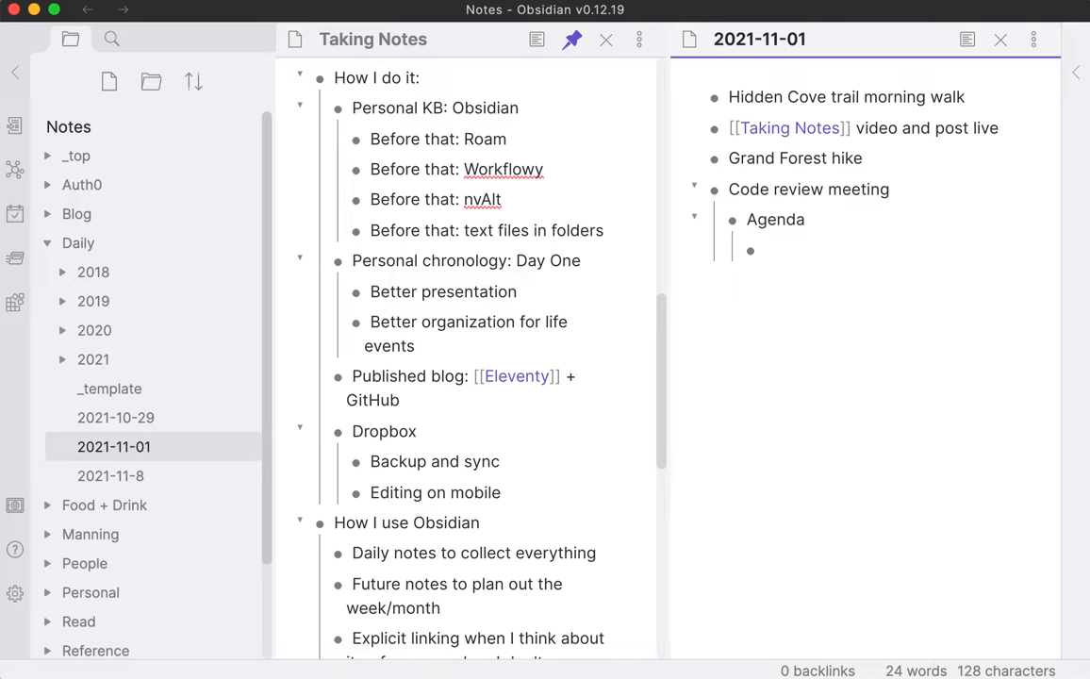
type("PR review")
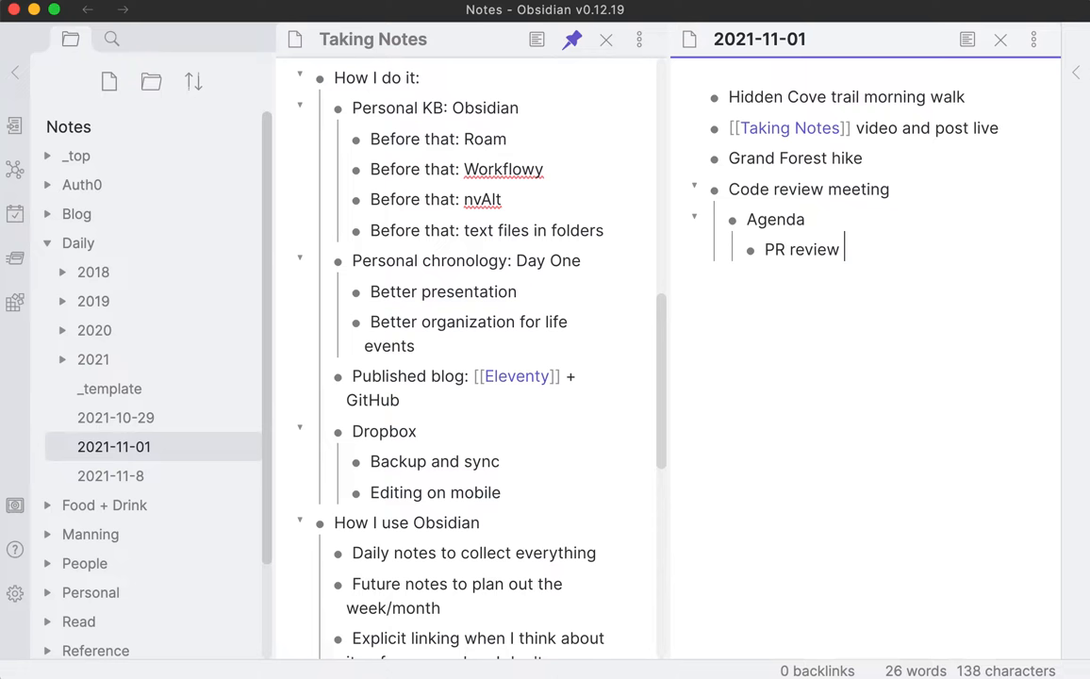
type("process")
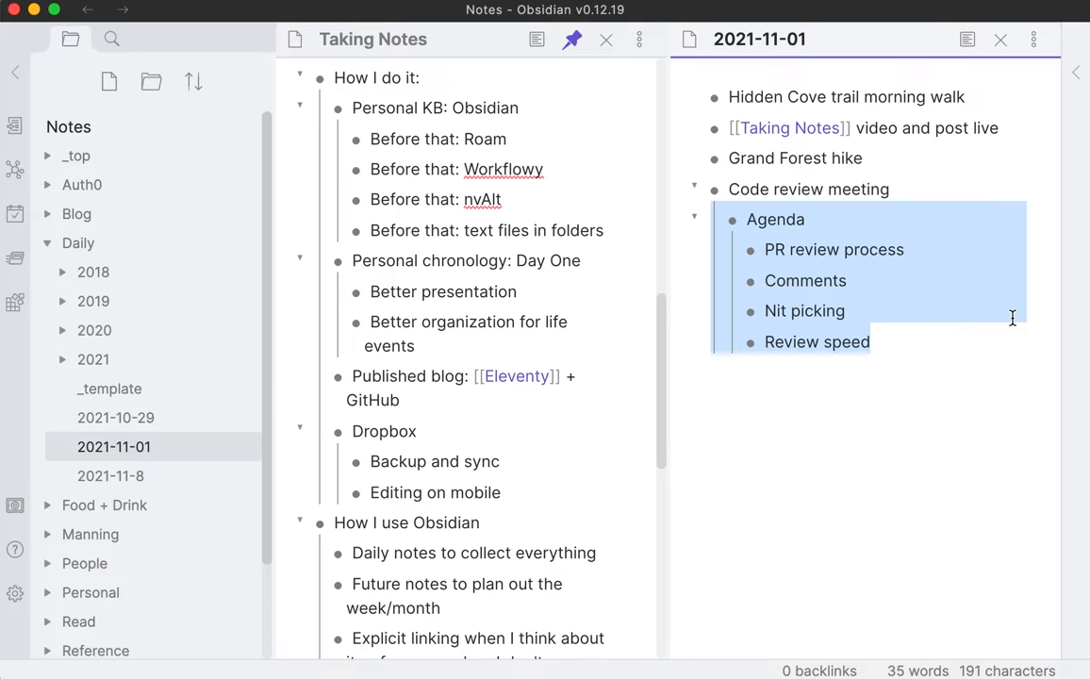
mouse_move(910, 298)
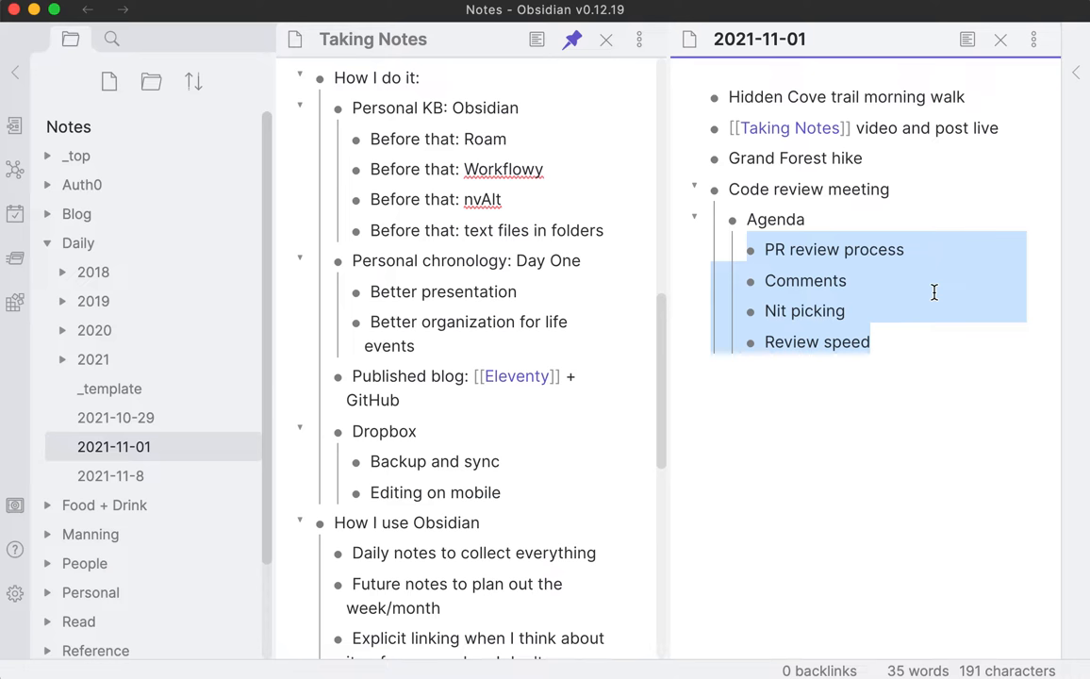
Step: Add indented notes under PR review process comparing the login team's reviews with ours
left_click(1020, 385)
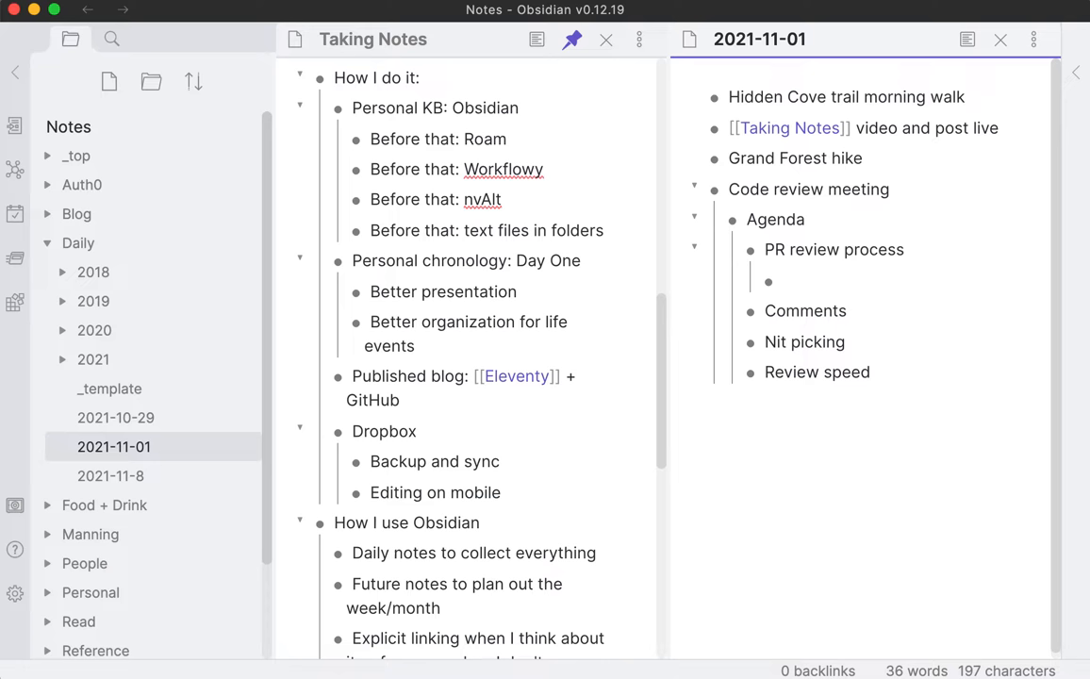
type("Login team's PR review process is great")
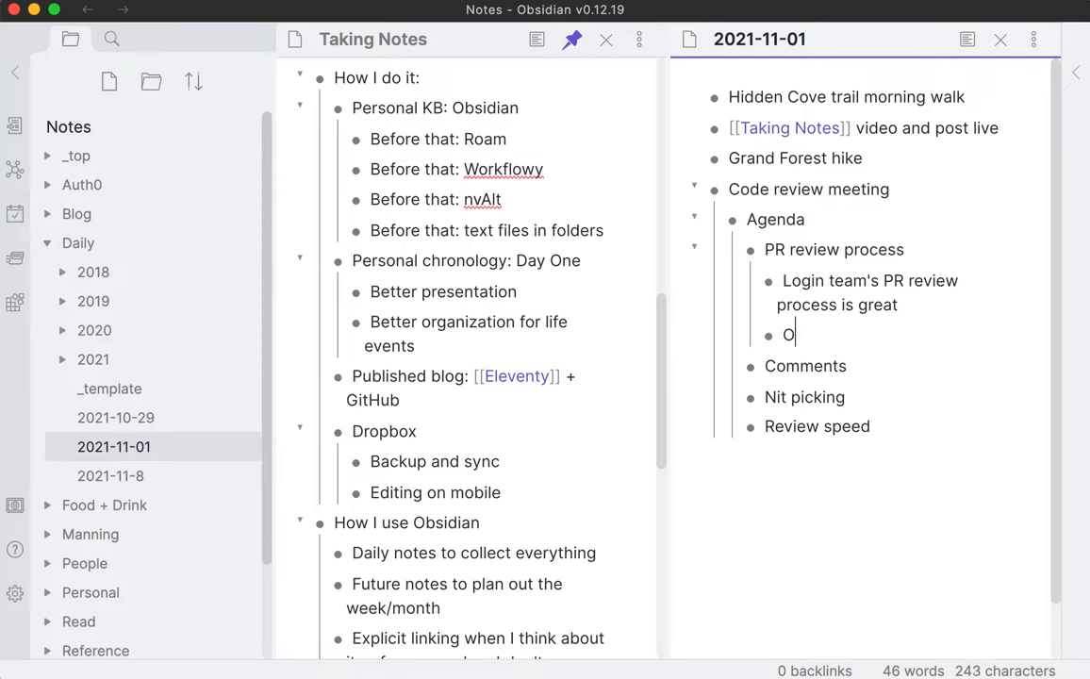
type("urs takes too long")
type("Mentioned an article by Joel on Software")
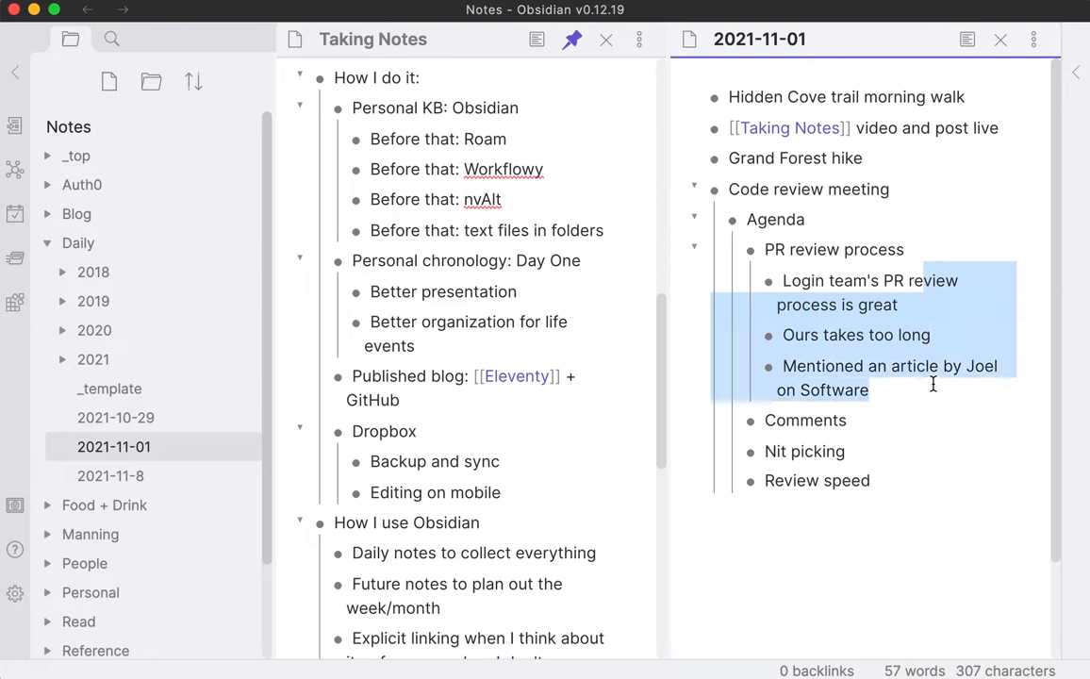
type("todos")
type("[ ] Josh to find that article")
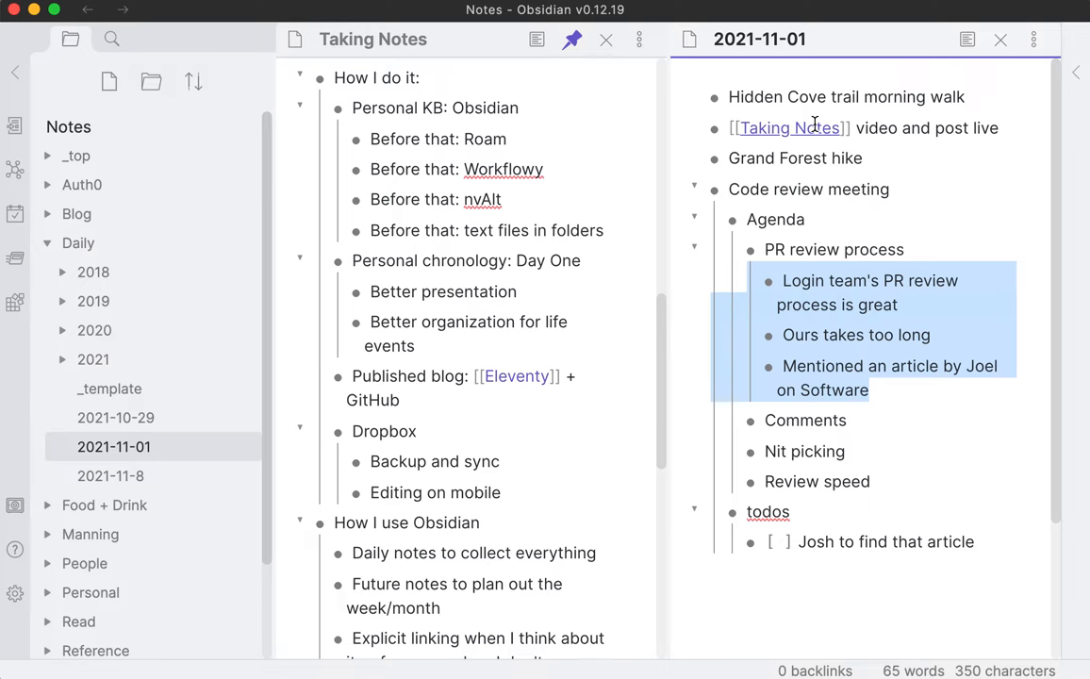
Step: Select the Code review meeting block with its children and delete it
left_click(847, 420)
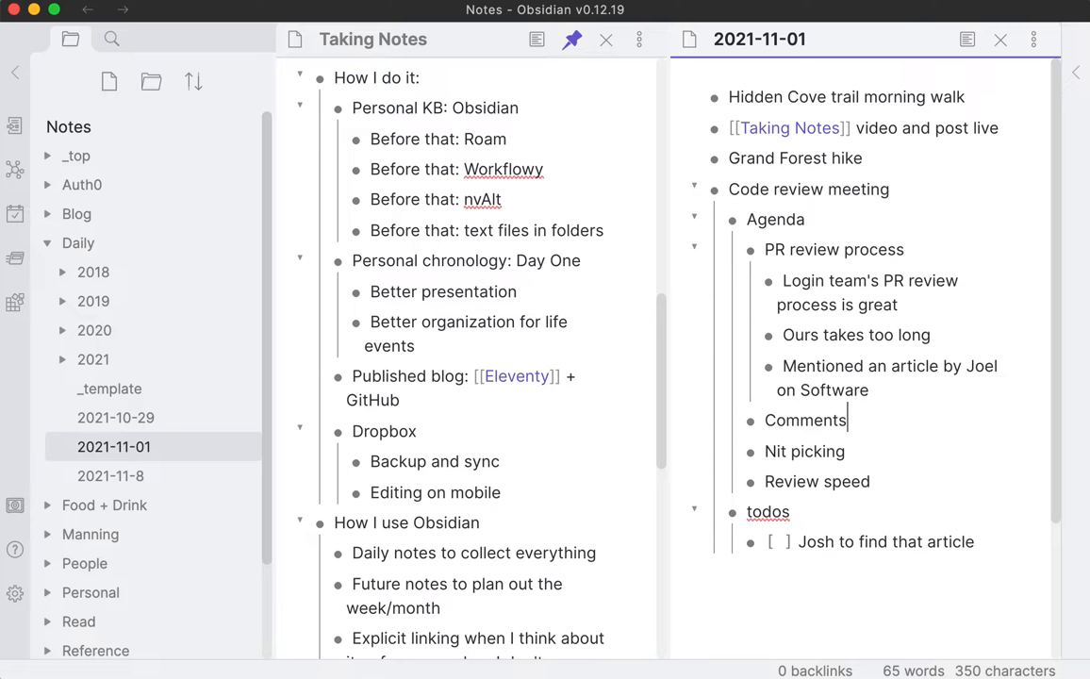
double_click(948, 541)
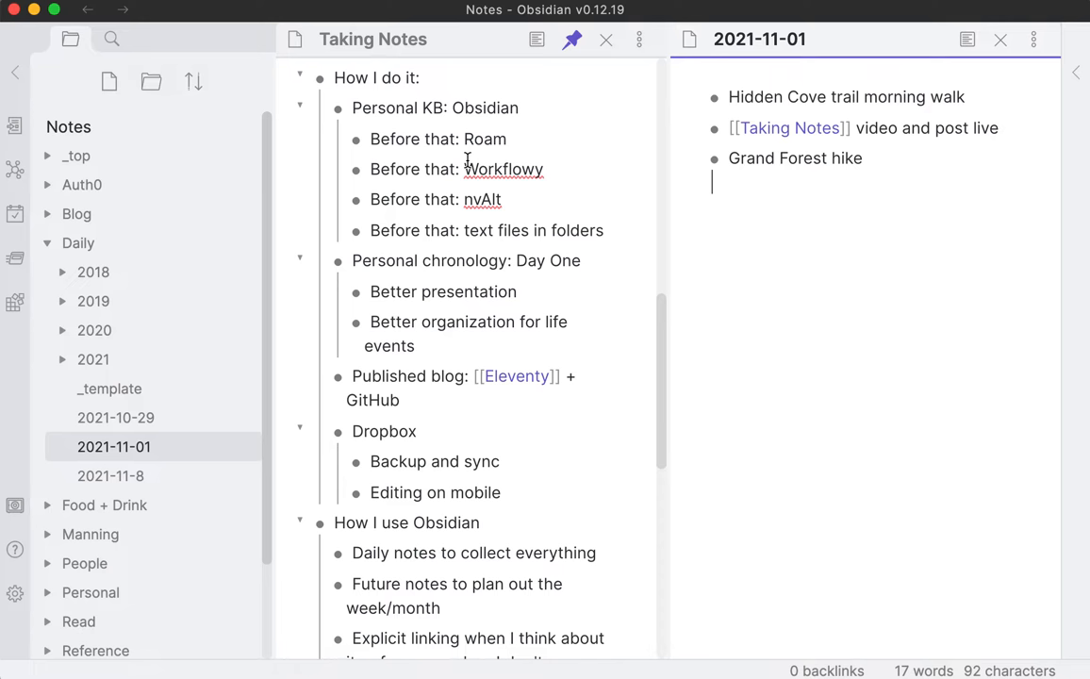
scroll("down", 3)
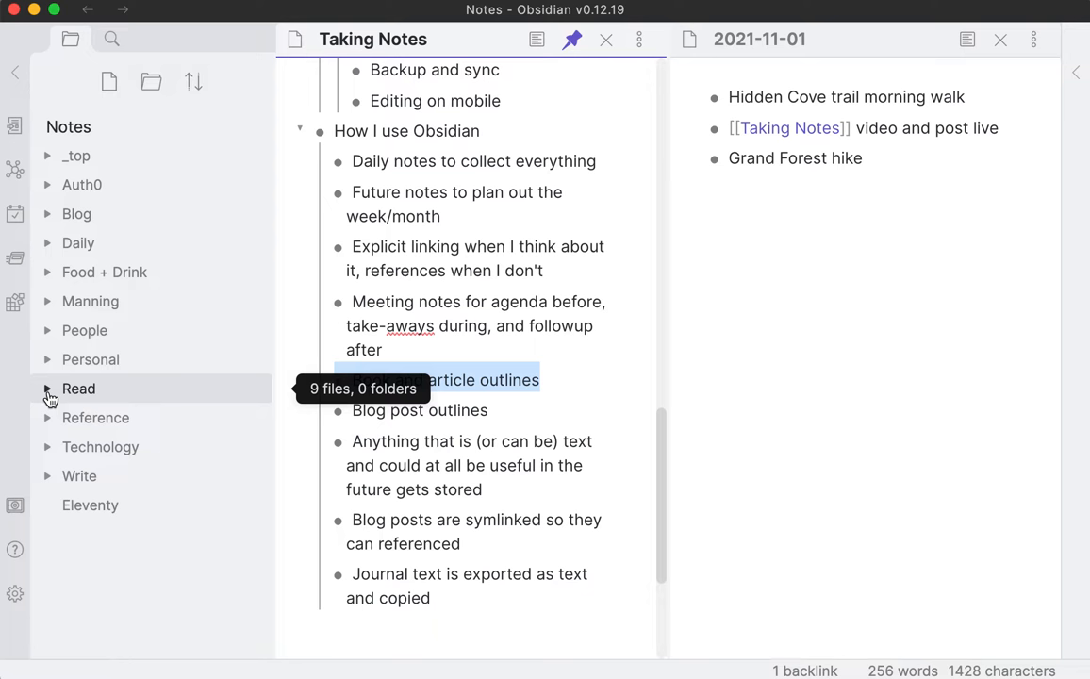
mouse_move(90, 301)
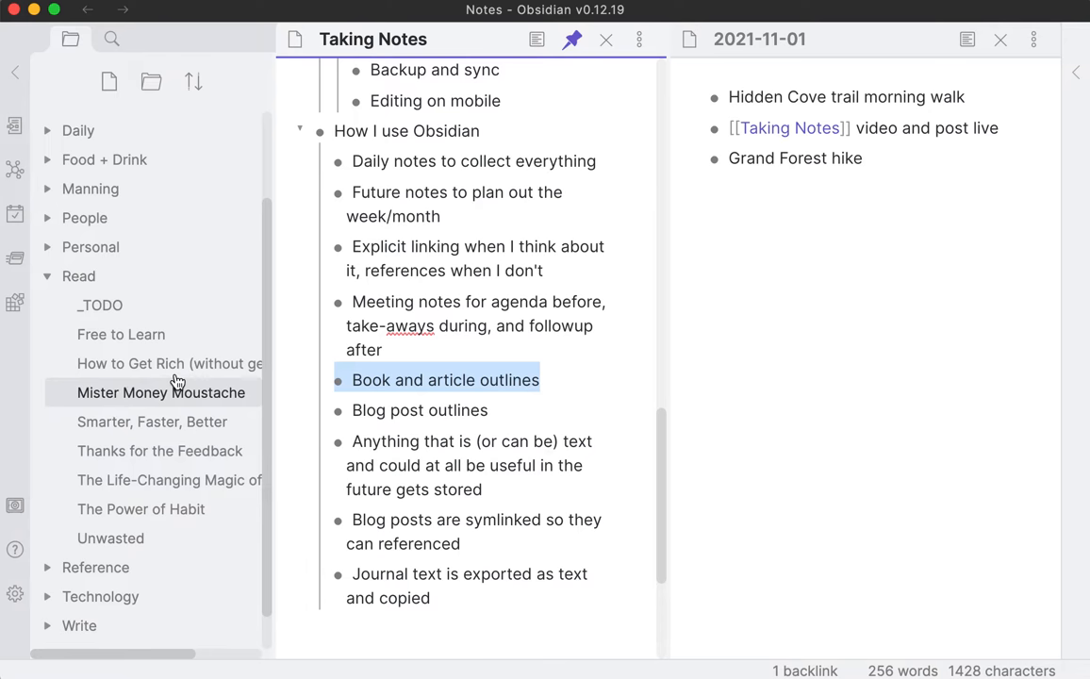
mouse_move(140, 509)
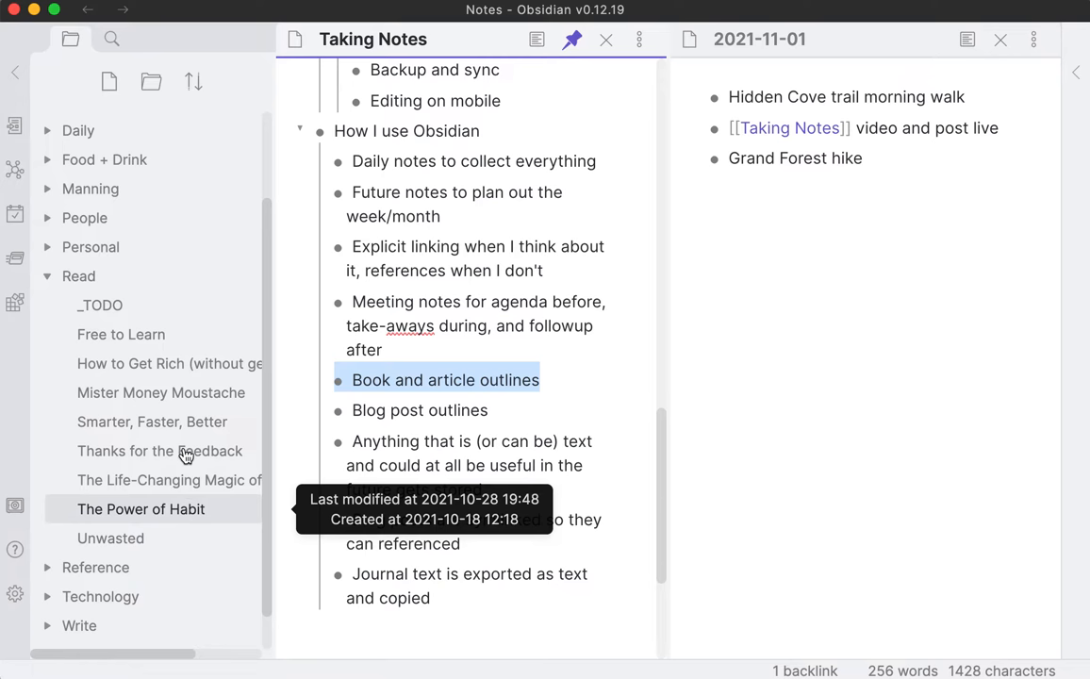
Step: Close the 2021-11-01 daily note tab
left_click(160, 392)
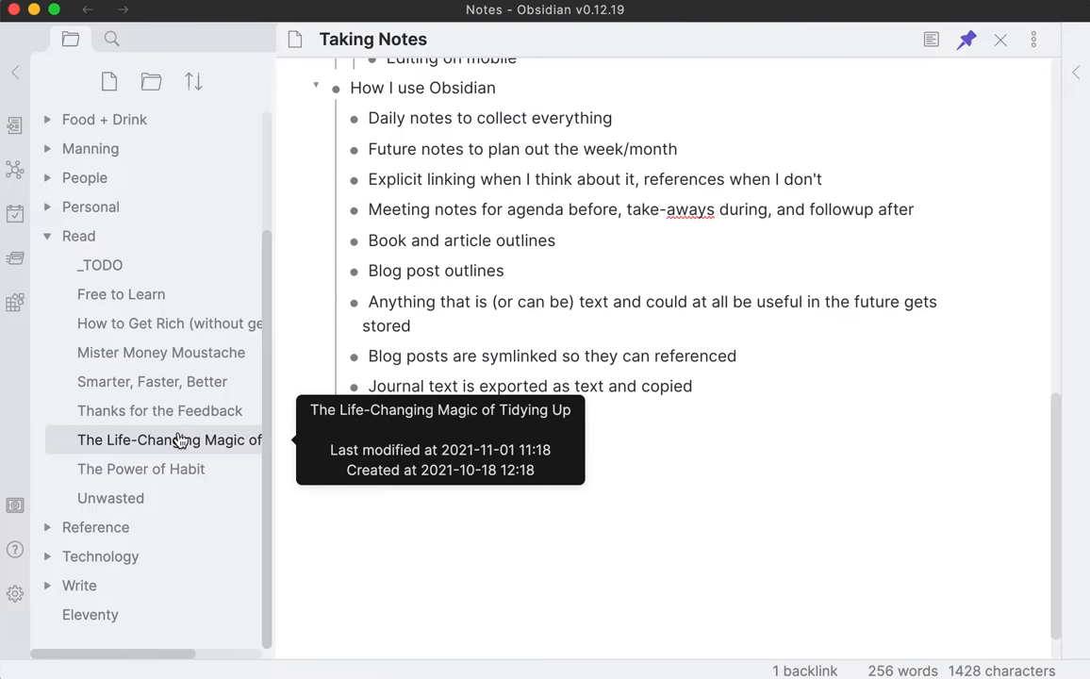
mouse_move(158, 265)
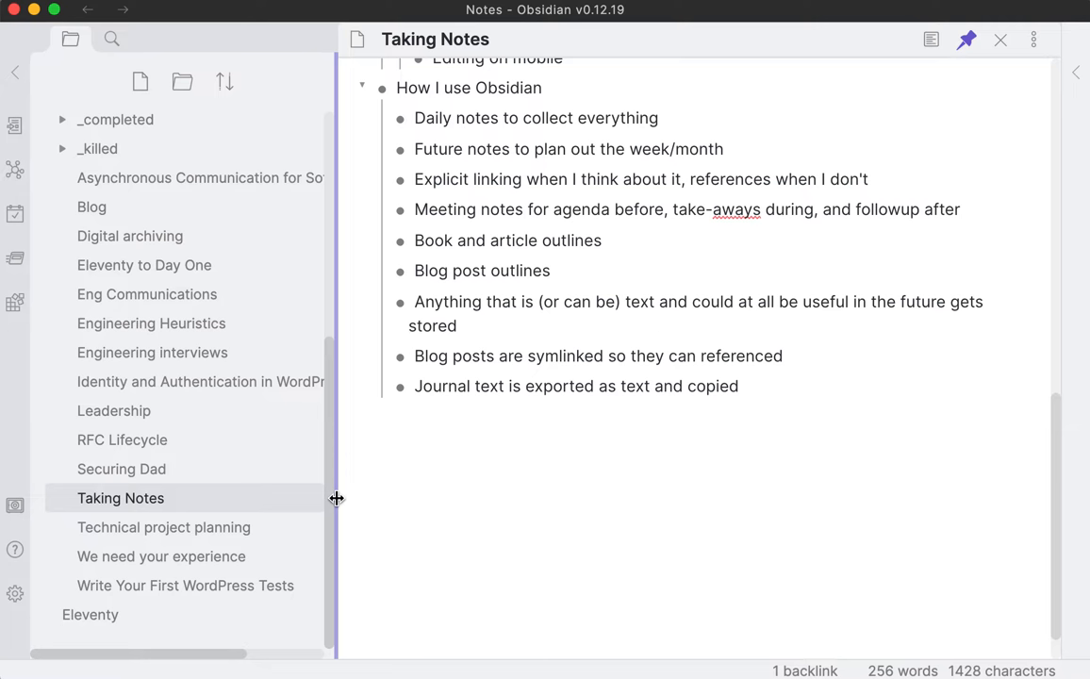
mouse_move(179, 432)
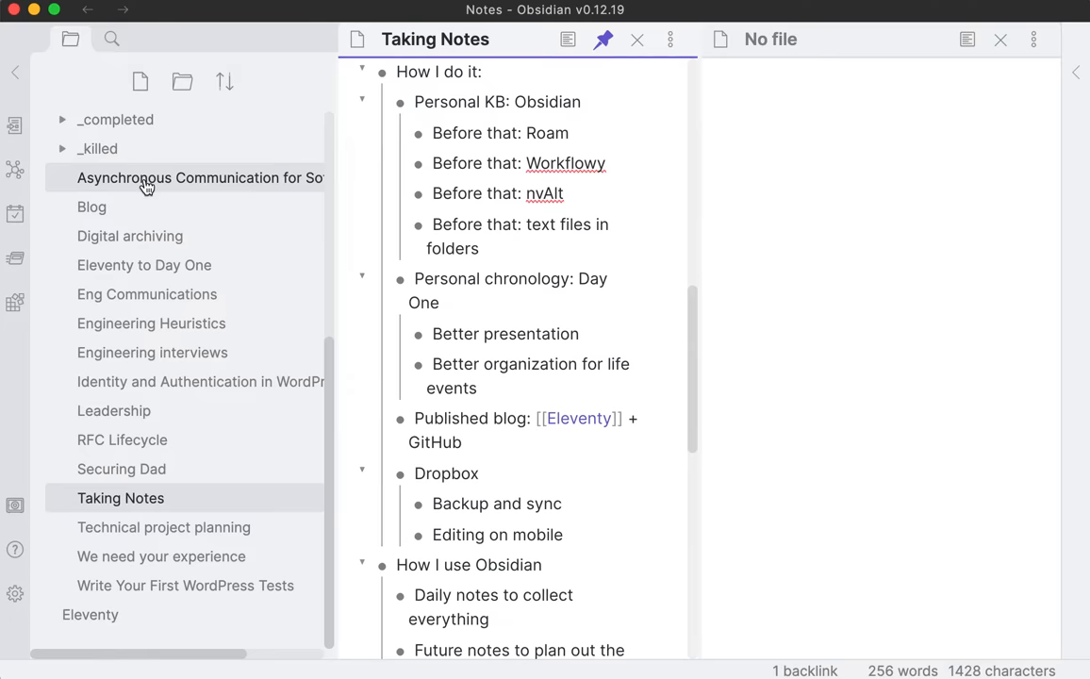
Step: Open the Asynchronous Communication note from the file list, then close its tab
left_click(199, 177)
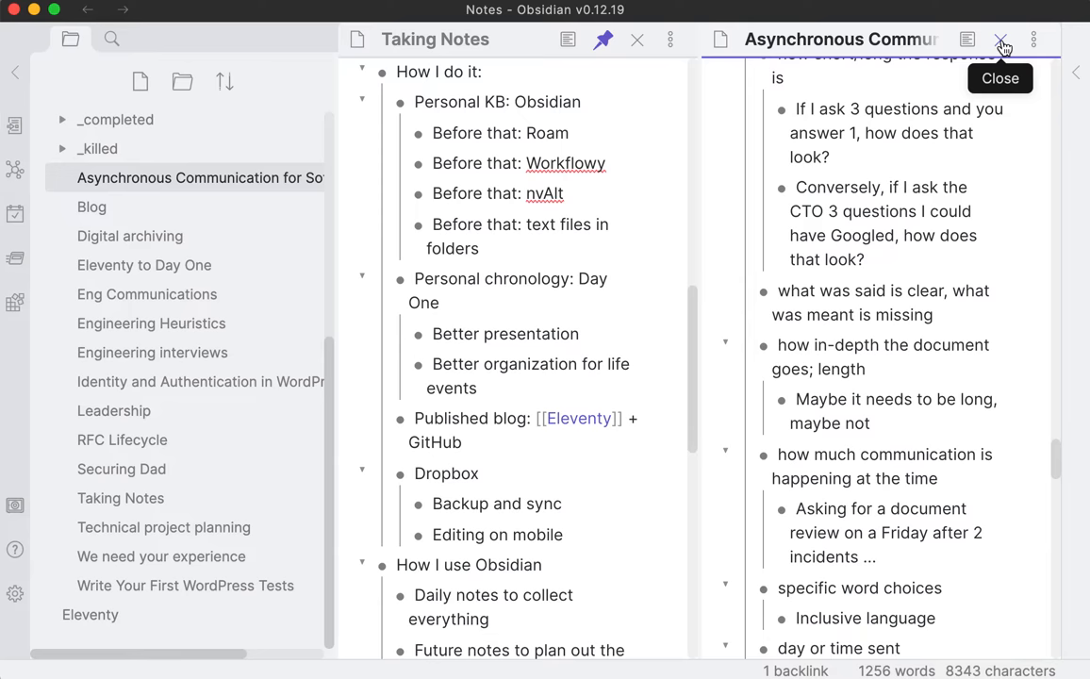
left_click(1001, 39)
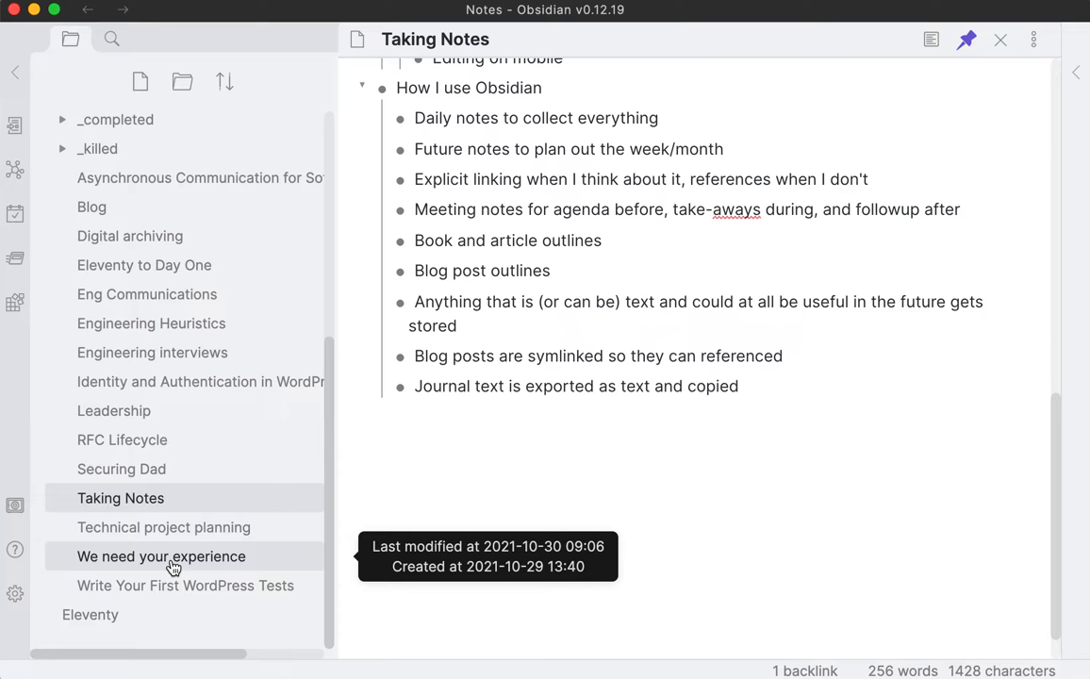
Step: Place the caret at the end of the 'Book and article outlines' bullet under How I use Obsidian
left_click(601, 240)
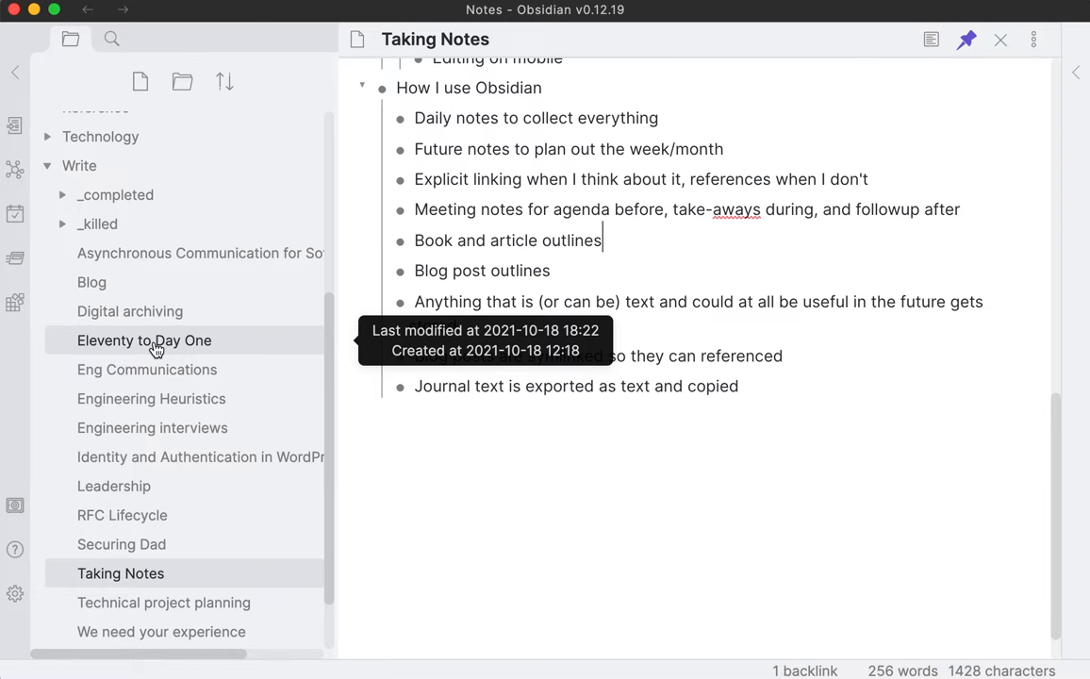
mouse_move(280, 466)
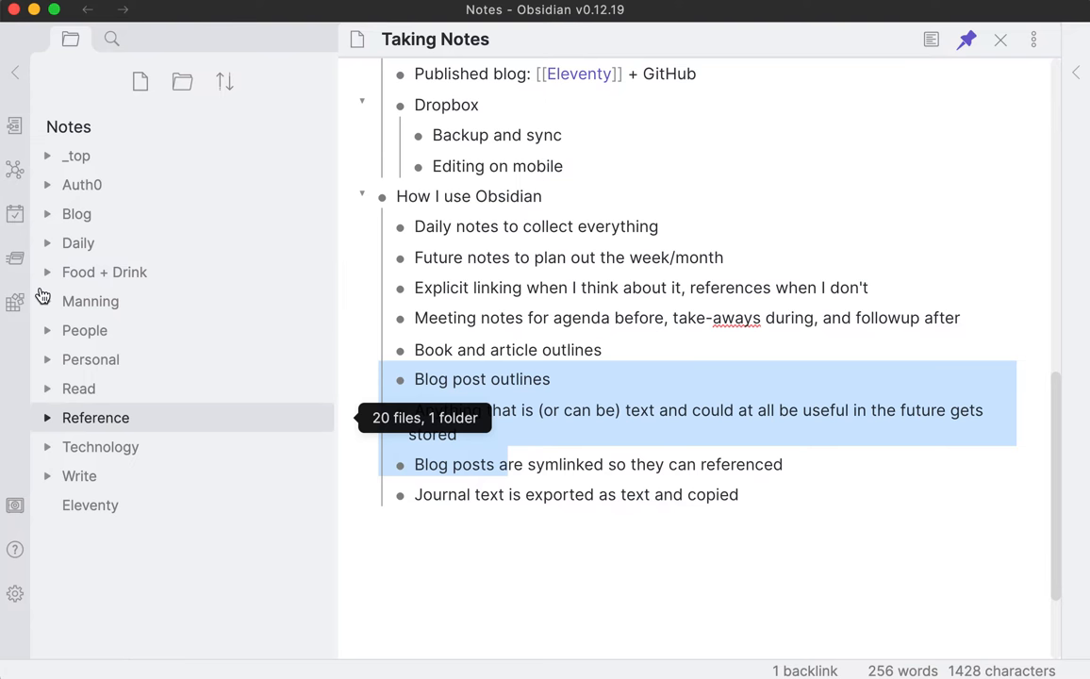
Step: Expand Food + Drink and open the Okinawan Taco Bowls recipe from Dad Recipes
left_click(104, 272)
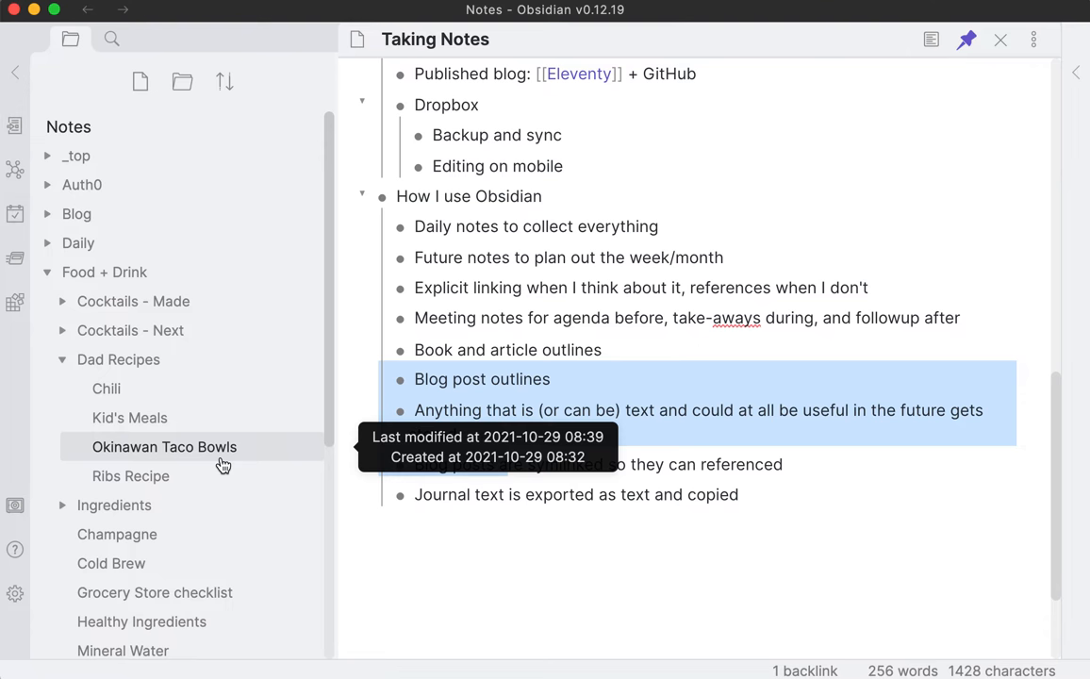
left_click(164, 446)
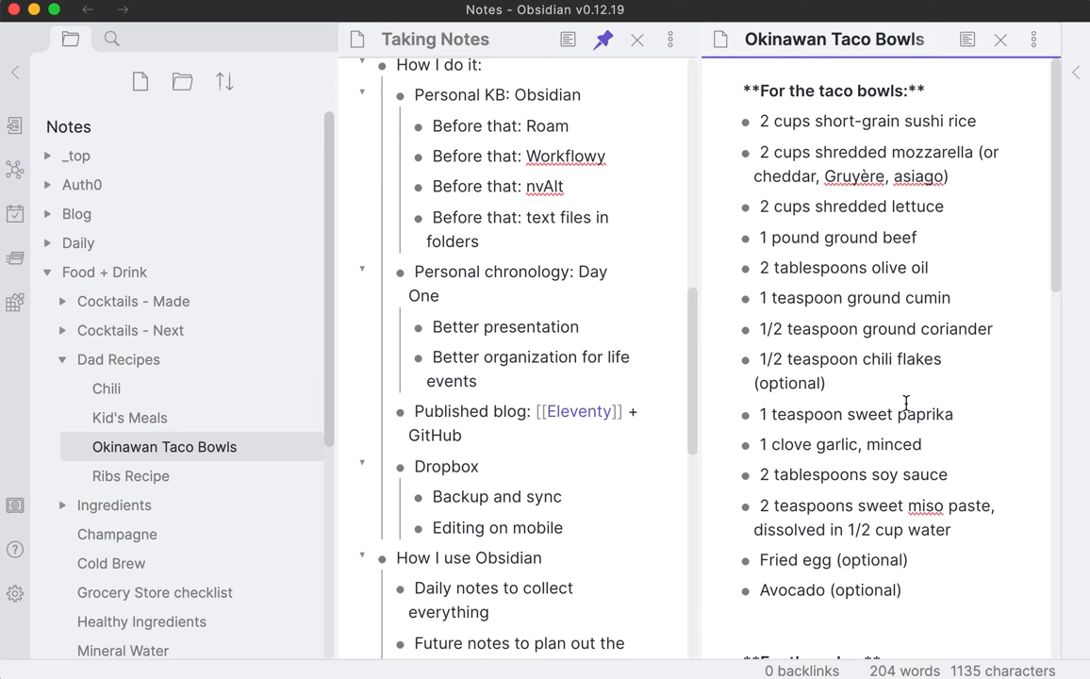
Step: Scroll the file explorer after closing the taco bowls recipe and collapsing Dad Recipes
scroll("down", 3)
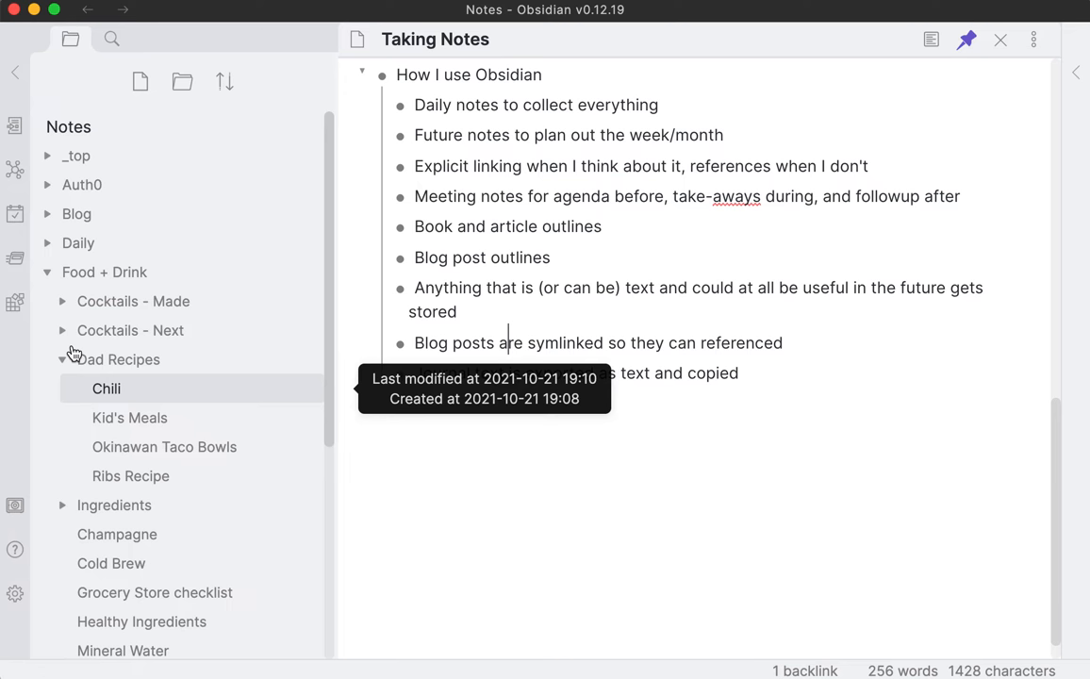
scroll("down", 3)
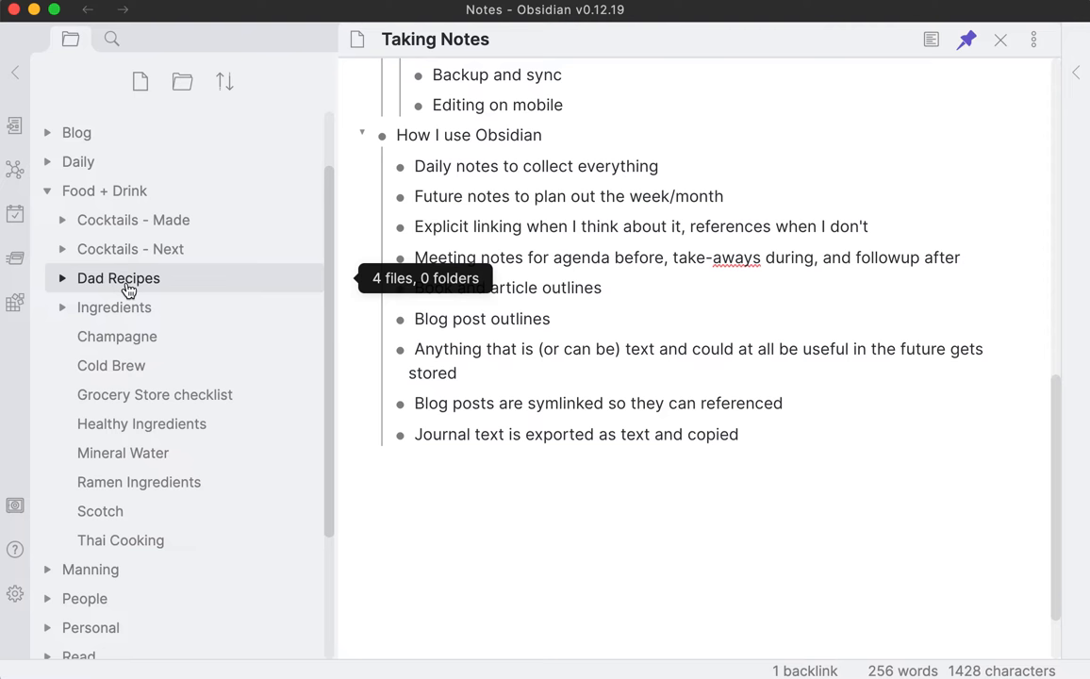
Step: Move the 'Journal text is exported' bullet above 'Blog posts are symlinked' and expand Technology
scroll("down", 3)
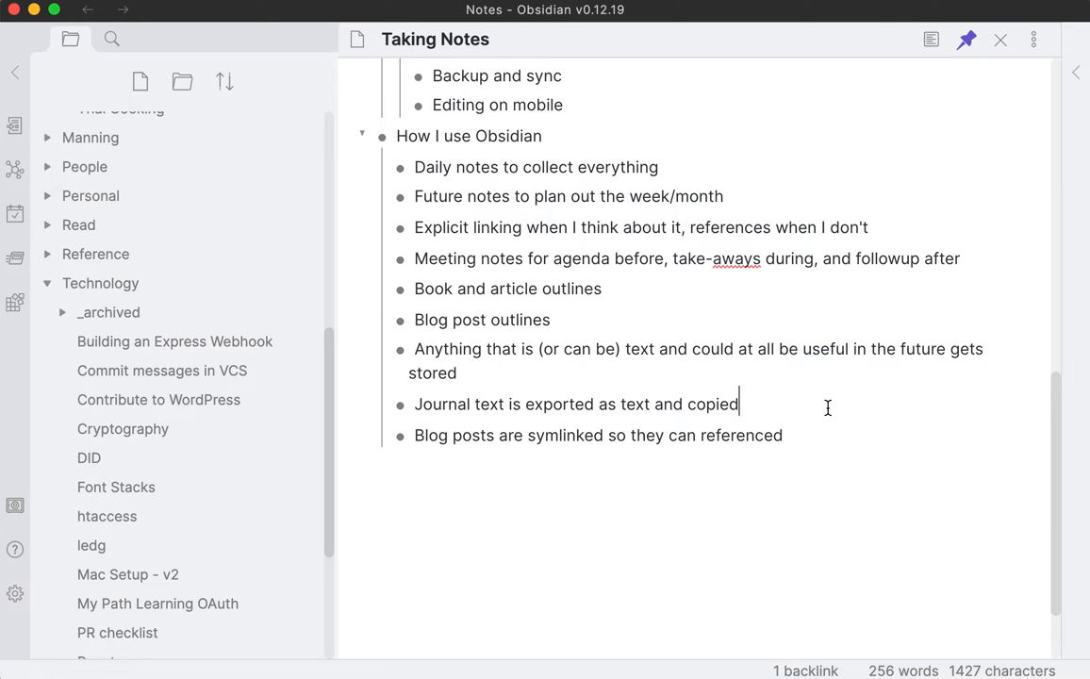
mouse_move(767, 372)
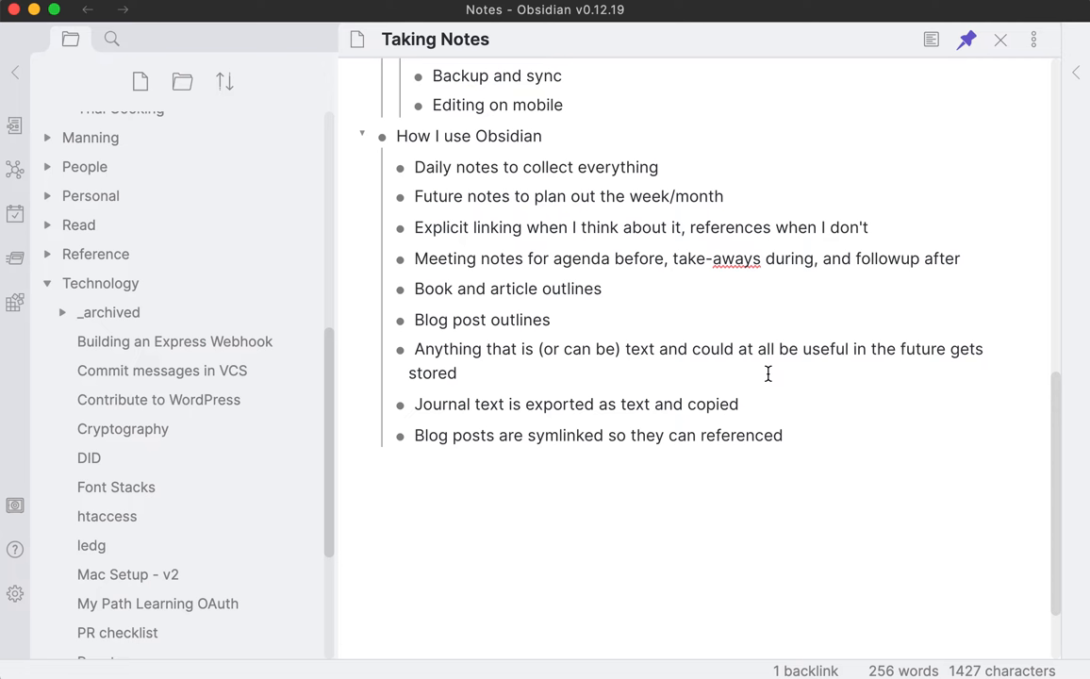
mouse_move(710, 329)
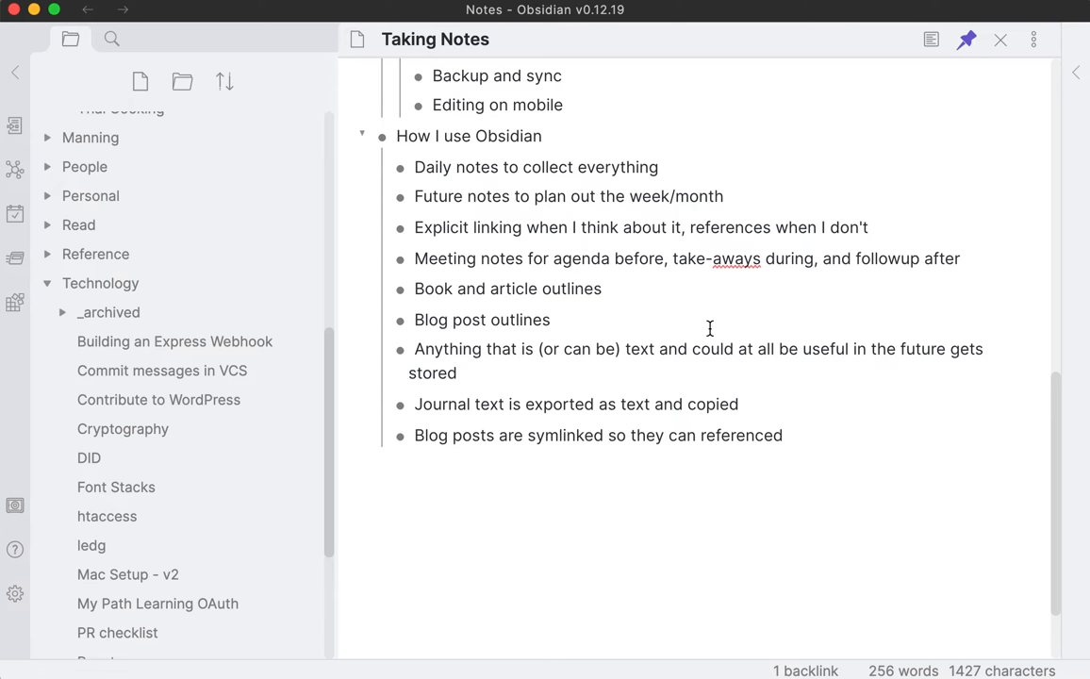
Step: Collapse Technology and scroll through the 'anxiety' search results, e.g. Day One Journal
left_click(743, 404)
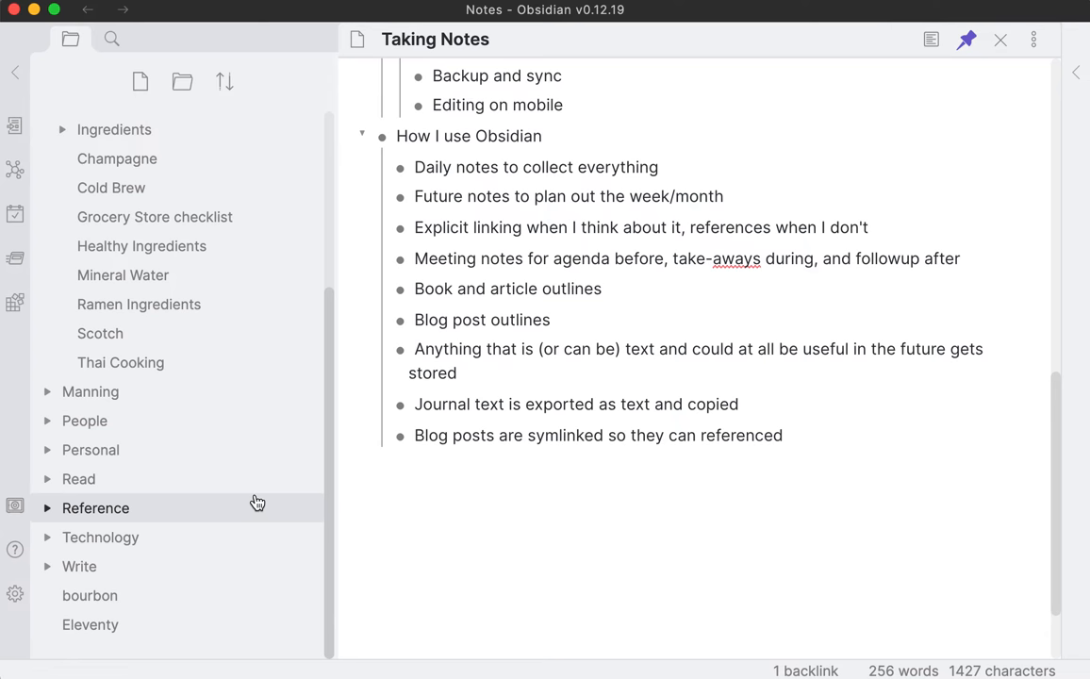
mouse_move(111, 39)
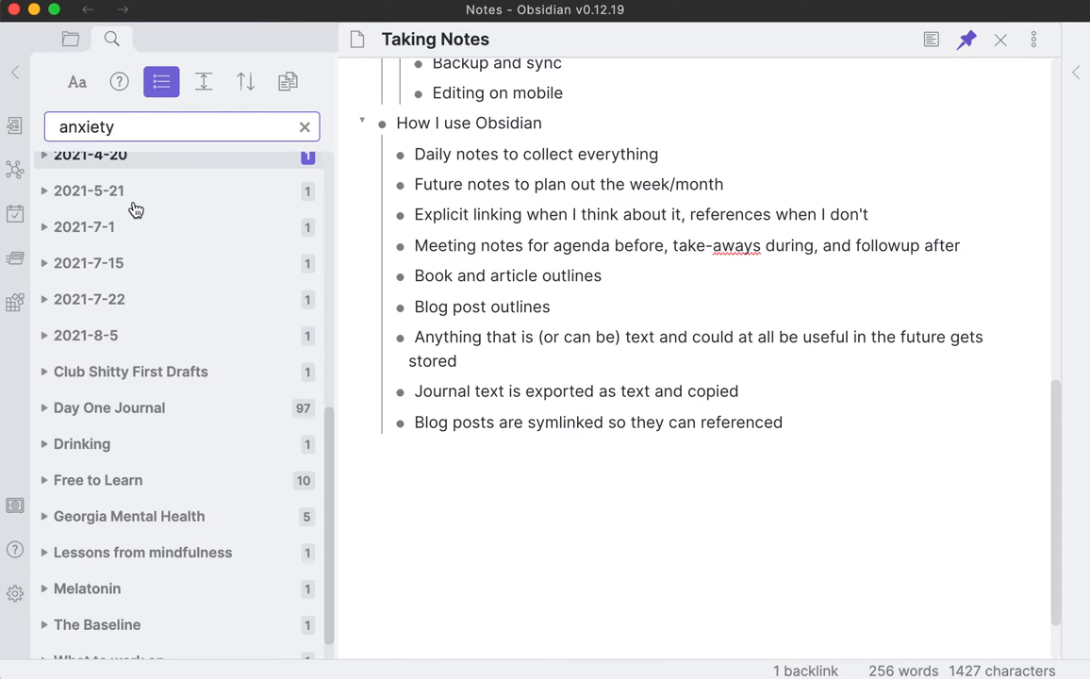
scroll("down", 3)
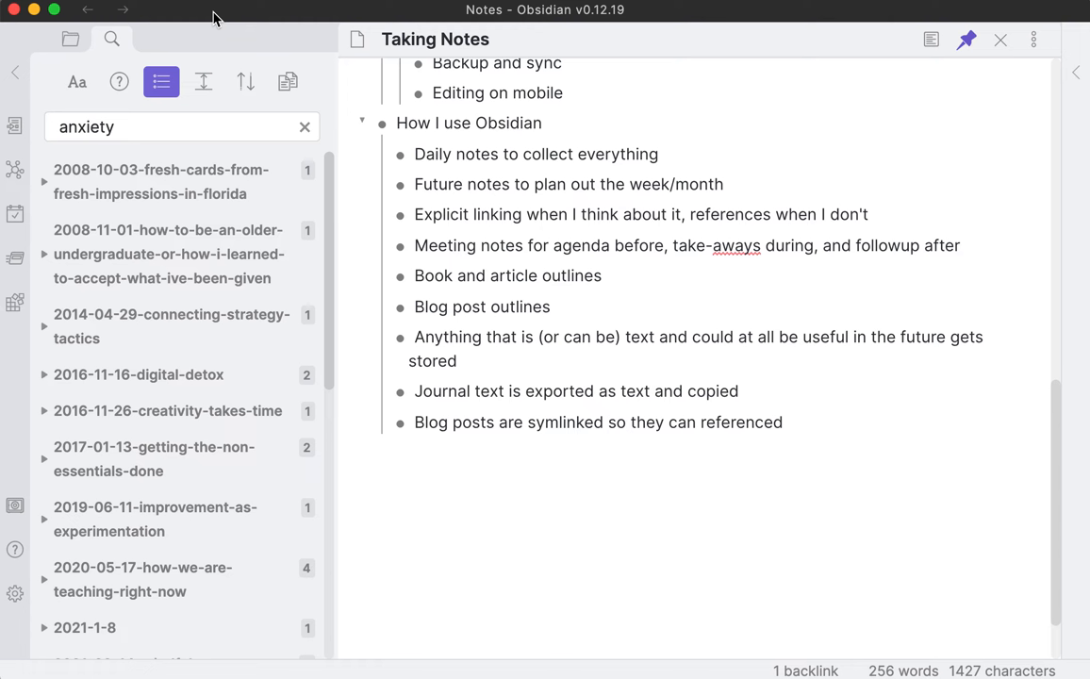
mouse_move(798, 398)
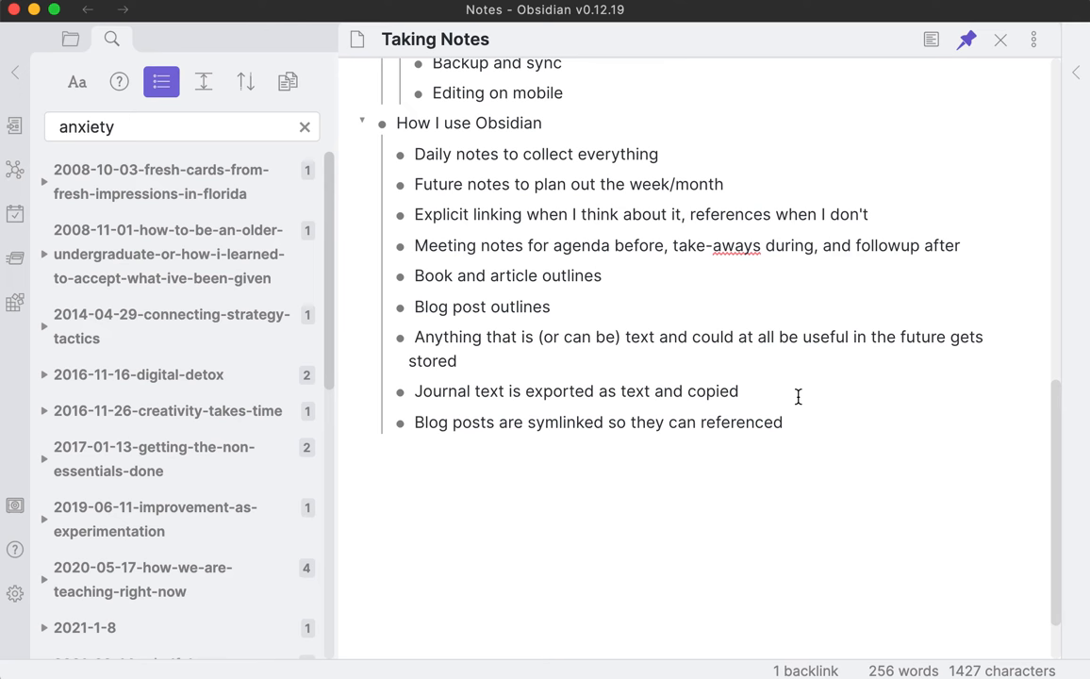
mouse_move(71, 39)
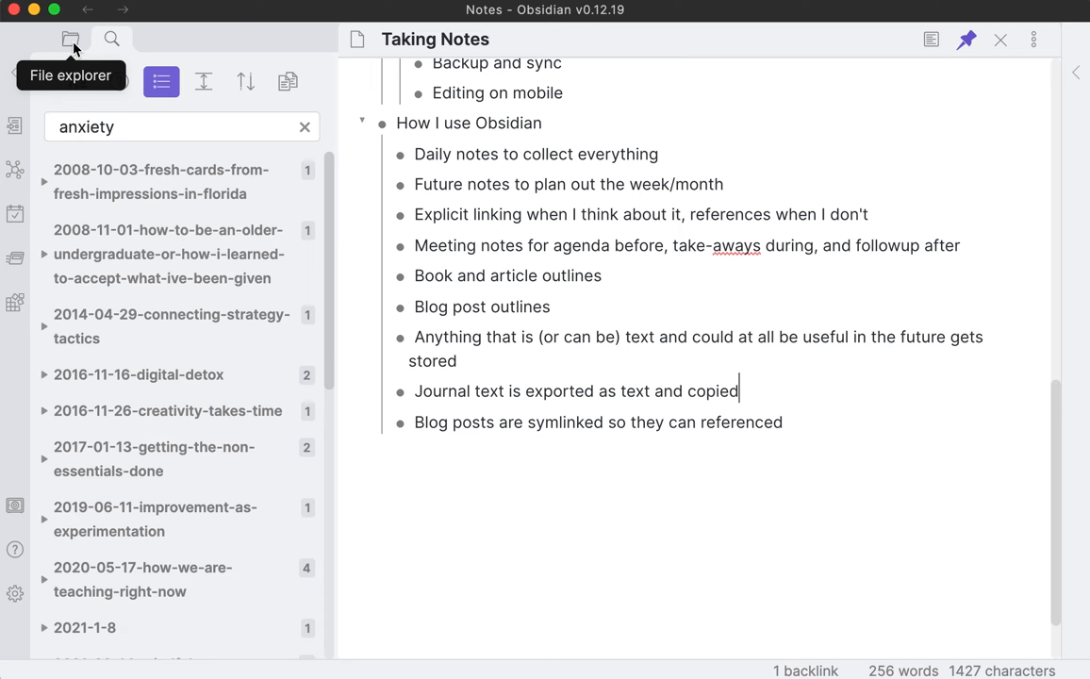
Step: Return Obsidian to its file list and open josh-to-11's _content/post folder in Finder
left_click(70, 38)
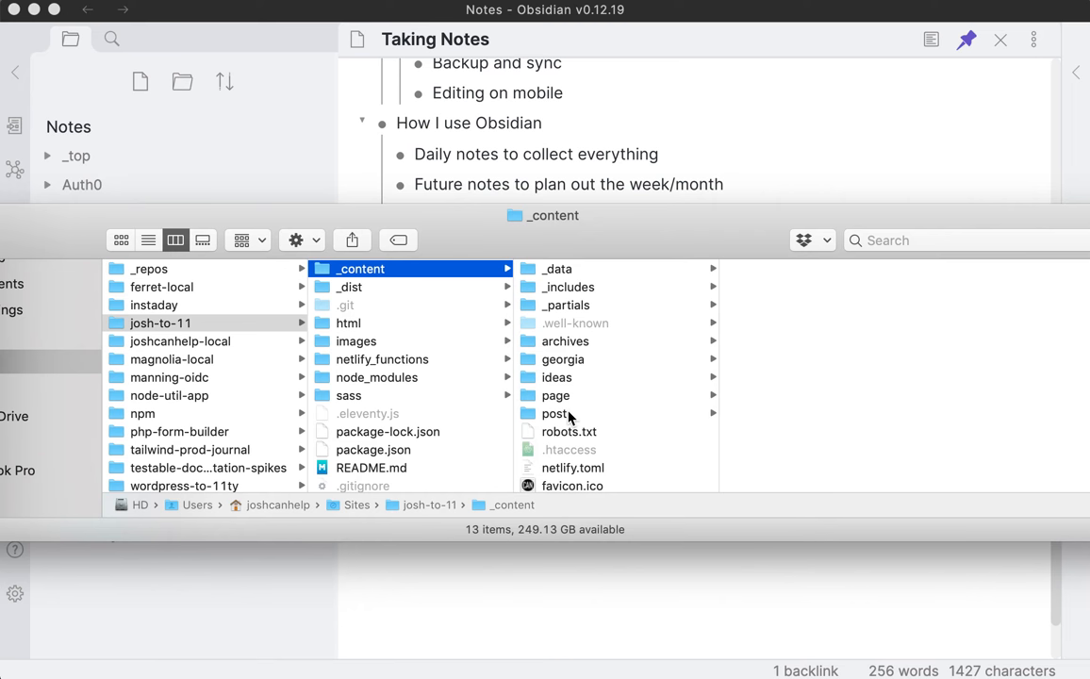
left_click(555, 413)
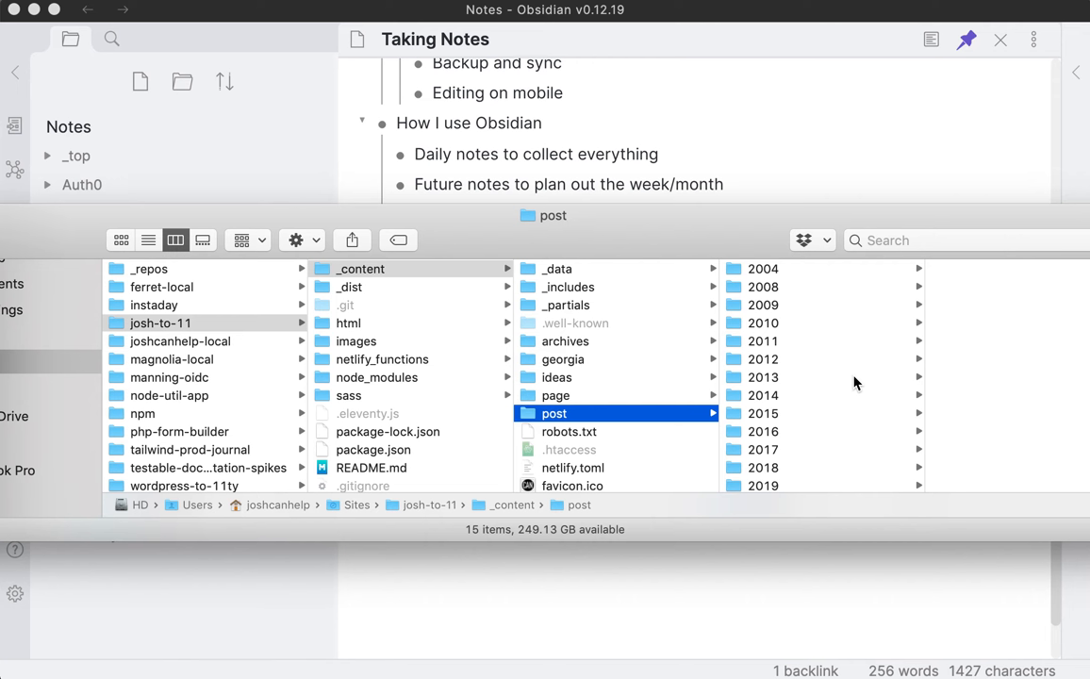
mouse_move(738, 265)
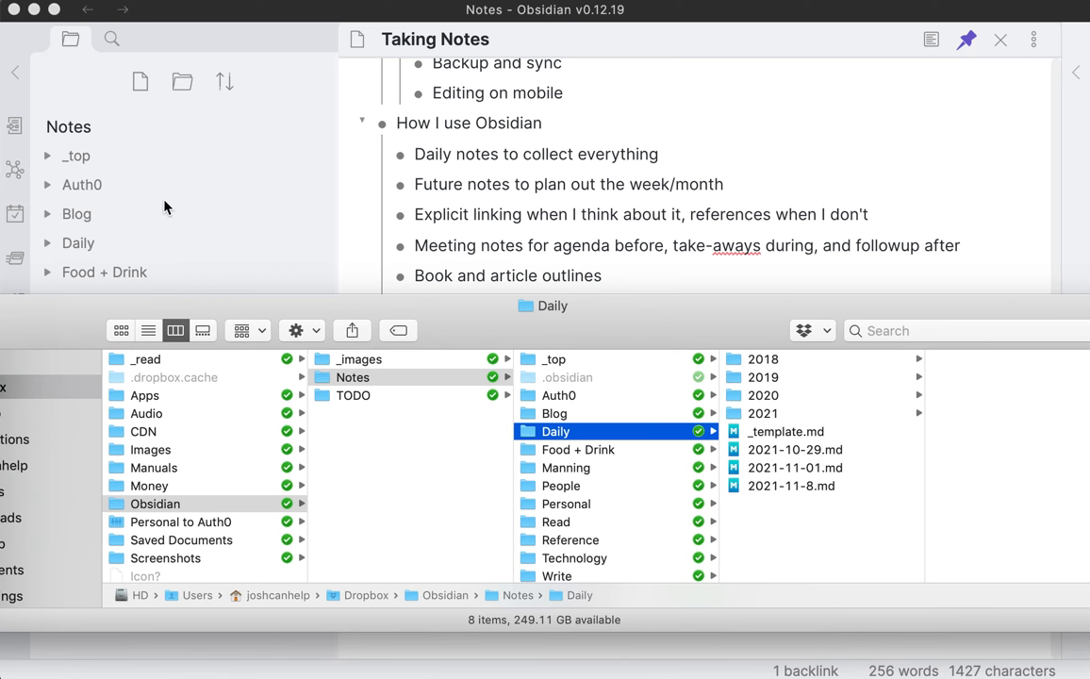
Step: Open the vault's Blog folder and its symlinked posts folder, then return to Obsidian
left_click(554, 413)
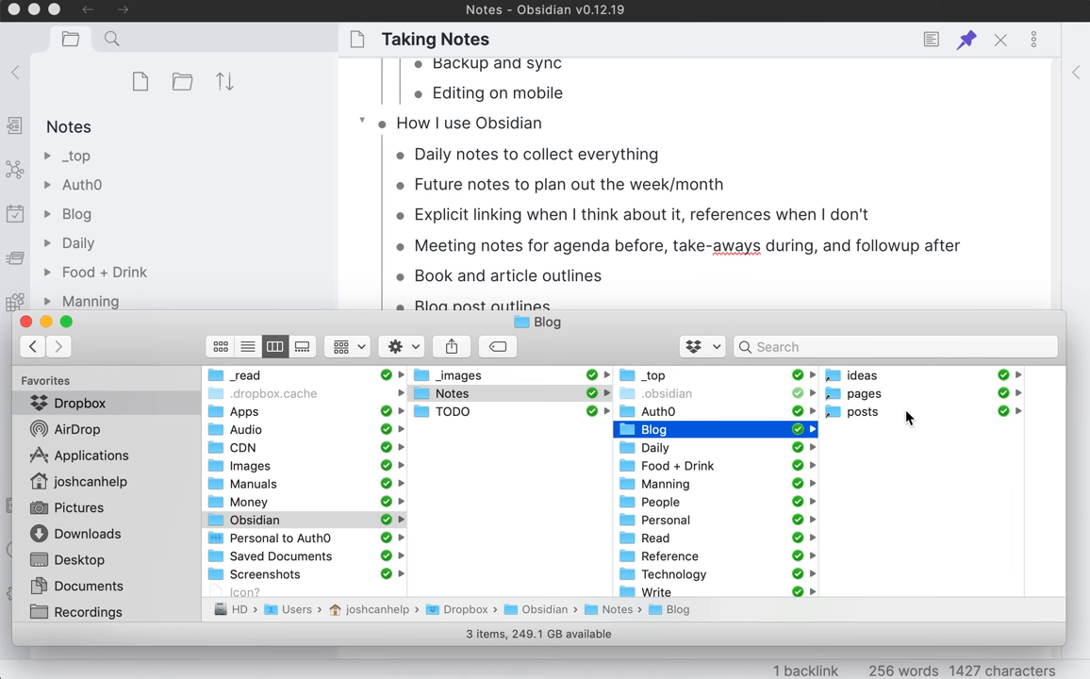
left_click(862, 411)
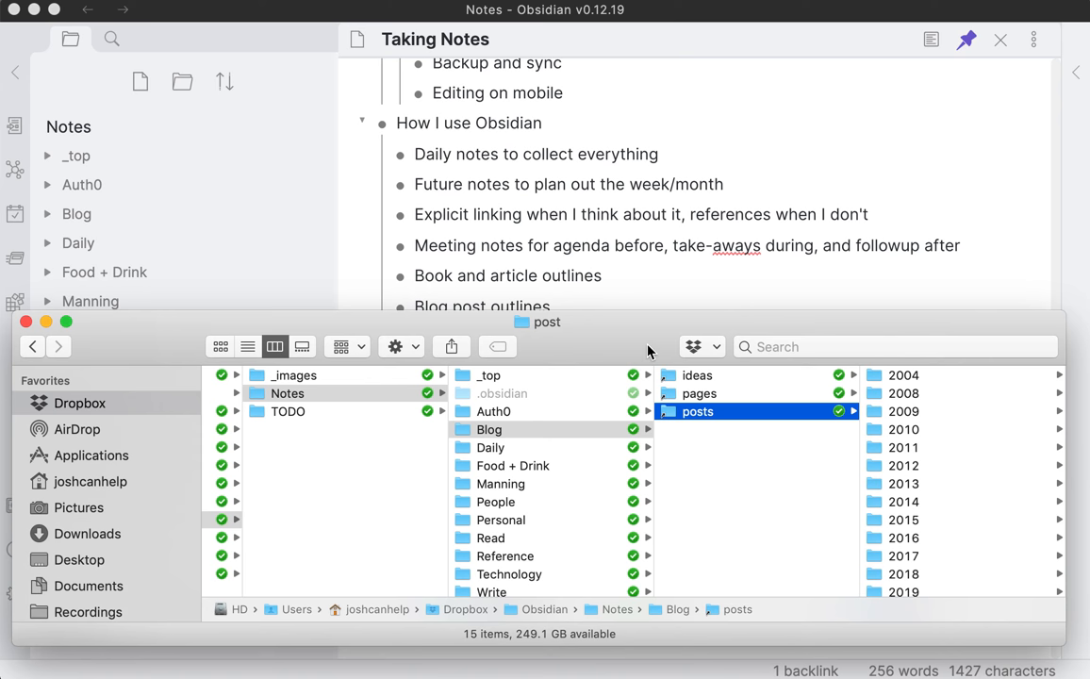
left_click(26, 321)
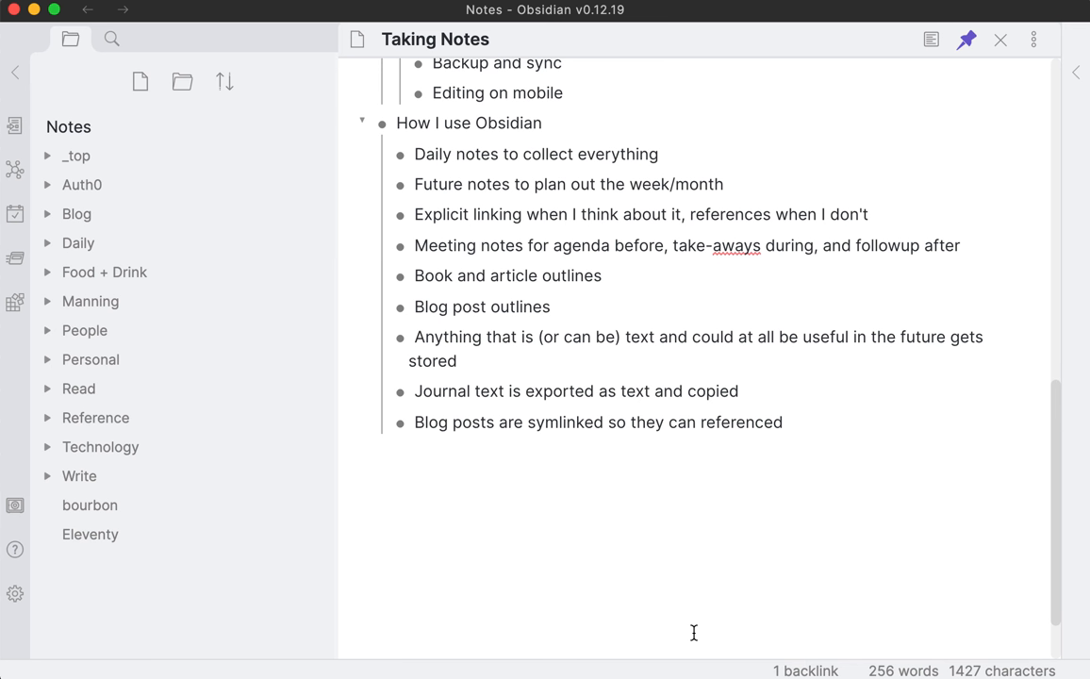
mouse_move(516, 246)
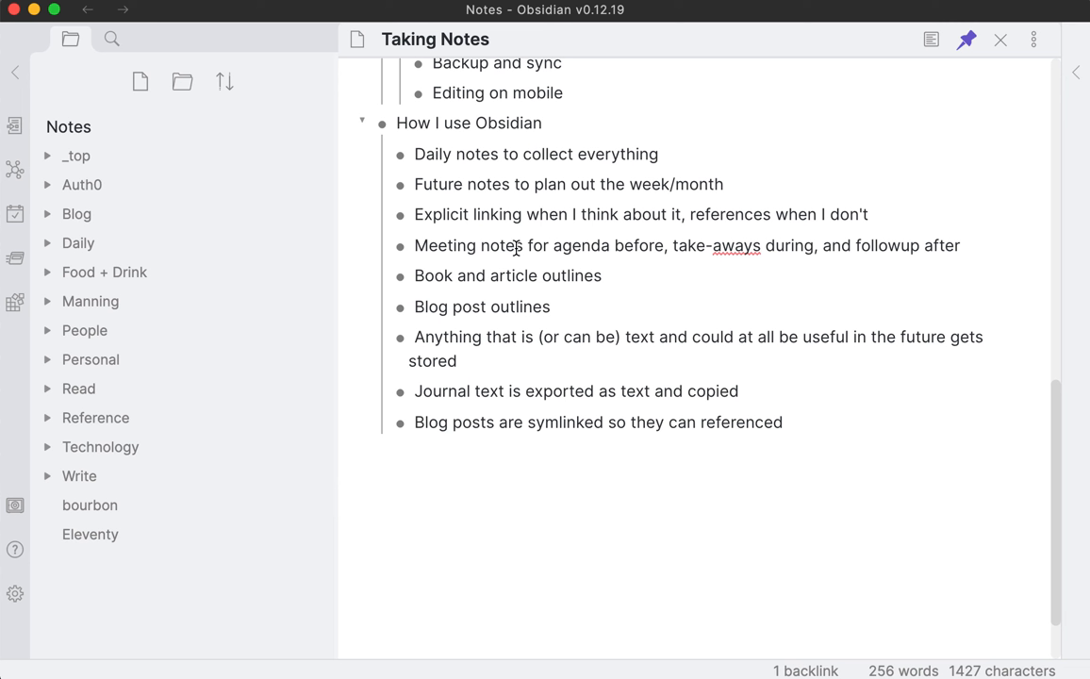
mouse_move(677, 379)
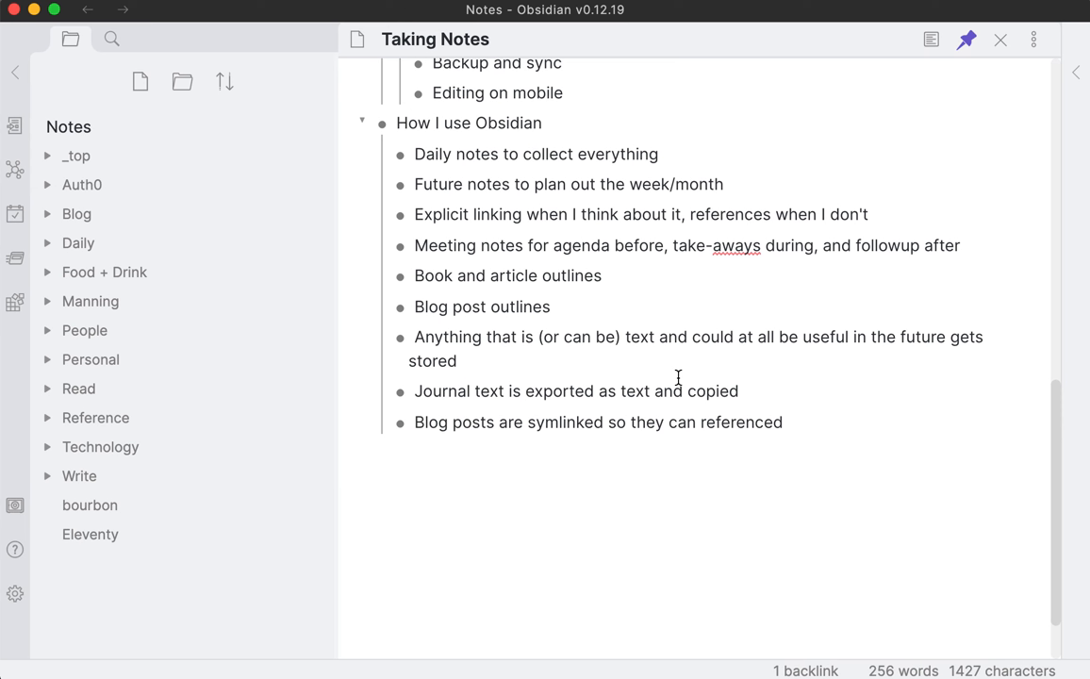
mouse_move(805, 512)
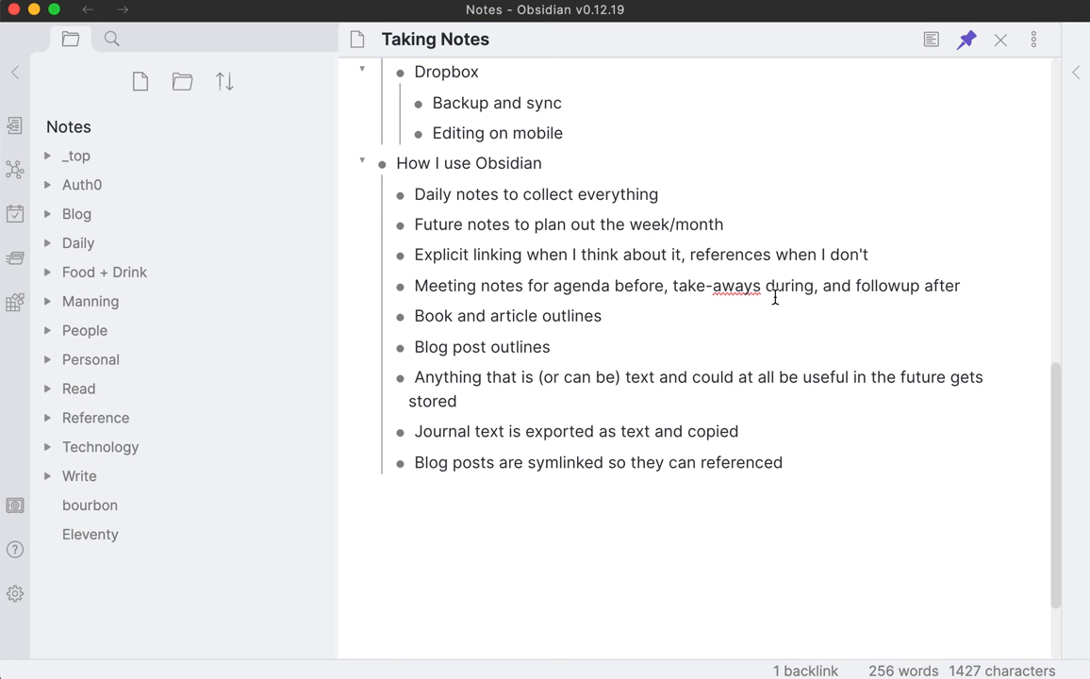
mouse_move(842, 242)
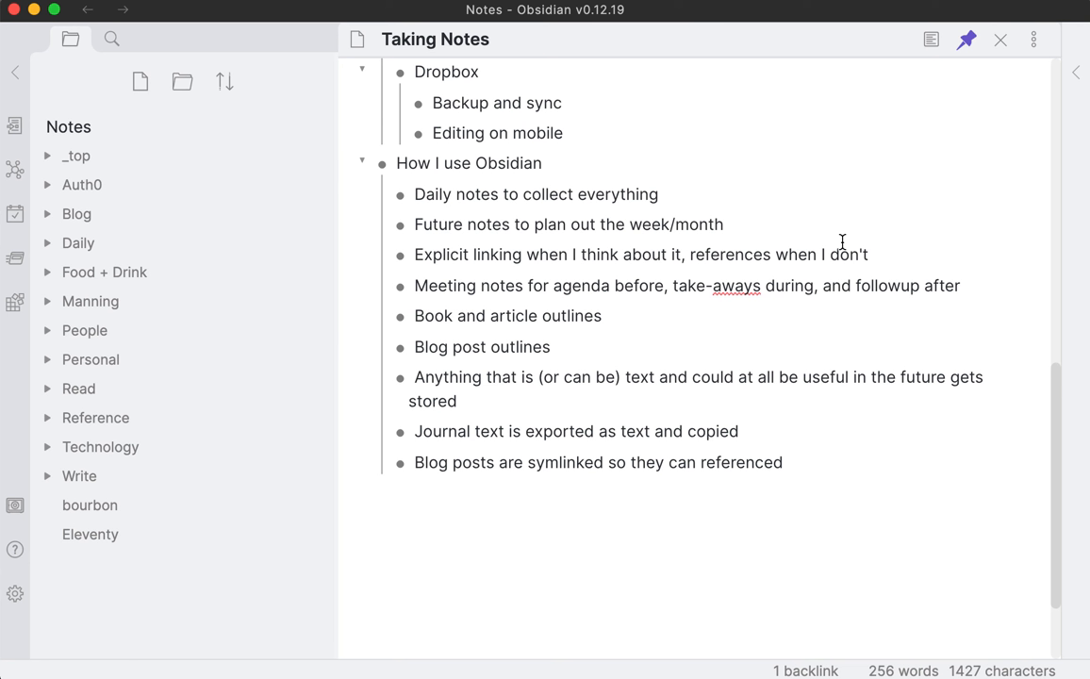